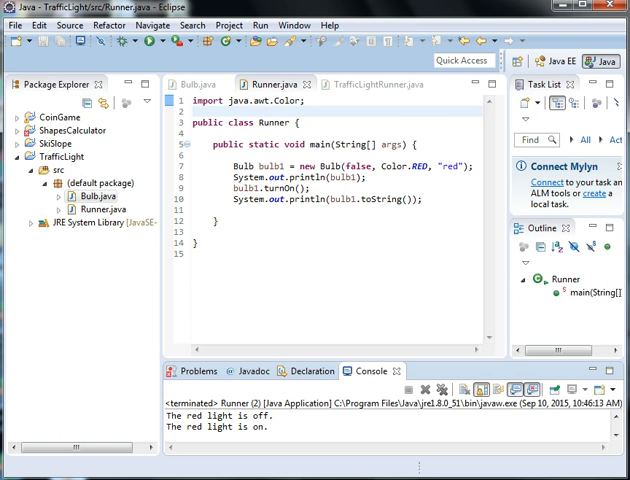
# - Begin a new Java class and enter the name TrafficLight in the New Class dialog
pyautogui.click(16, 46)
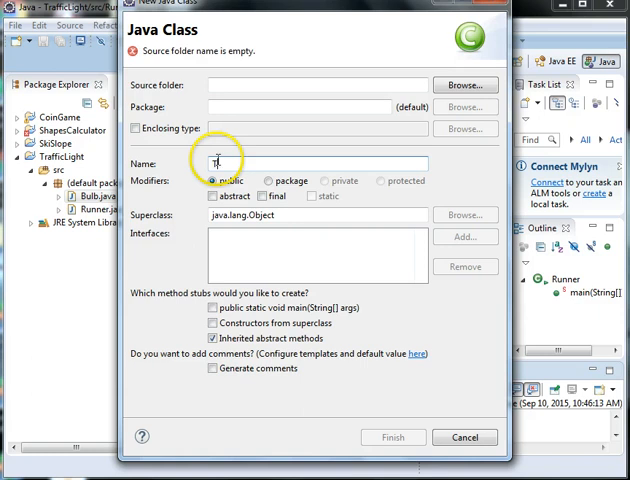
pyautogui.write('TrafficLight')
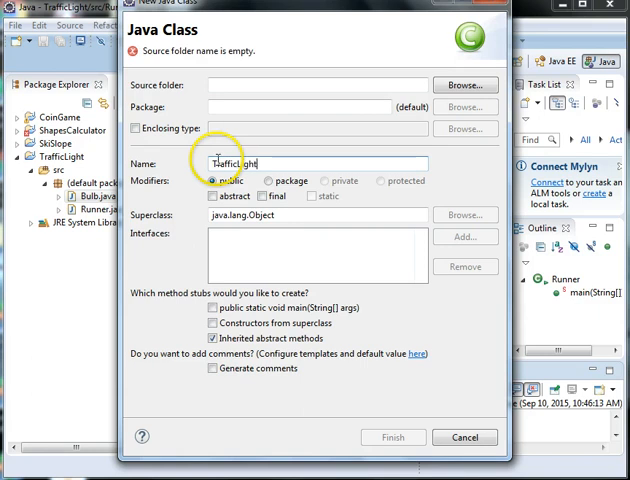
pyautogui.moveTo(384, 332)
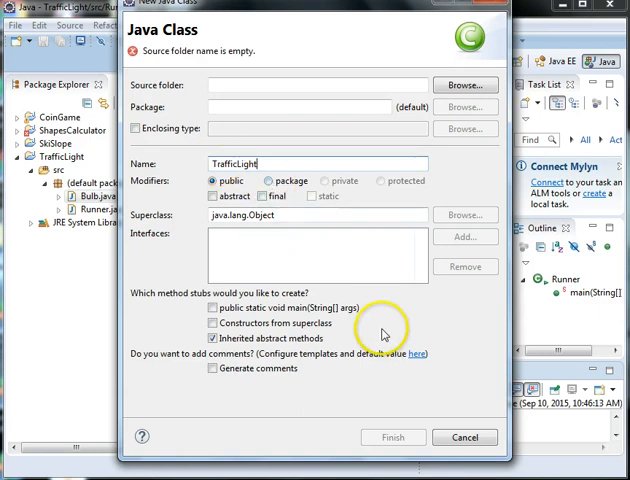
pyautogui.moveTo(220, 84)
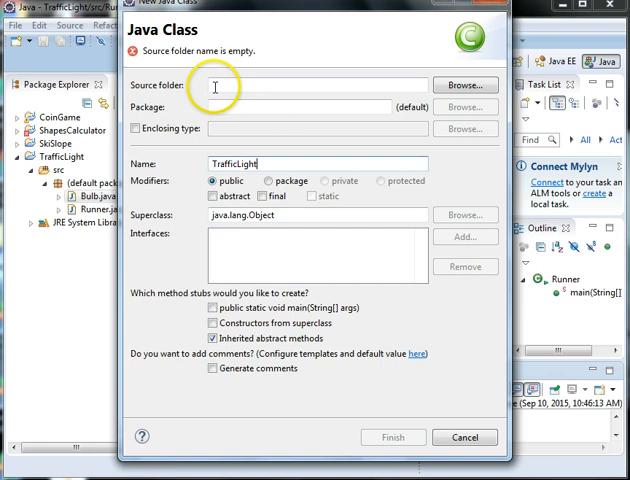
pyautogui.moveTo(210, 96)
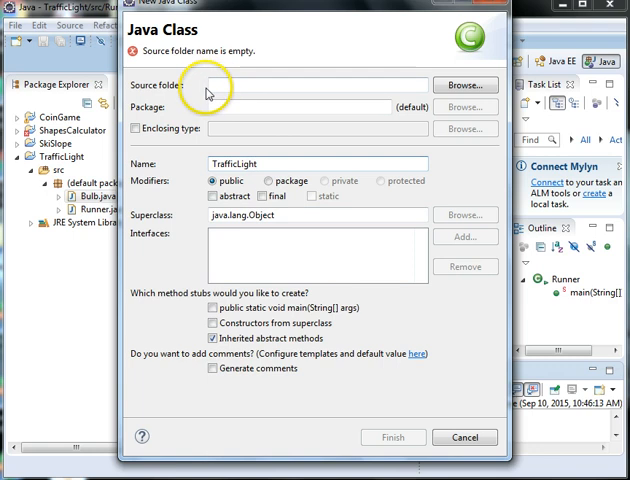
pyautogui.moveTo(272, 180)
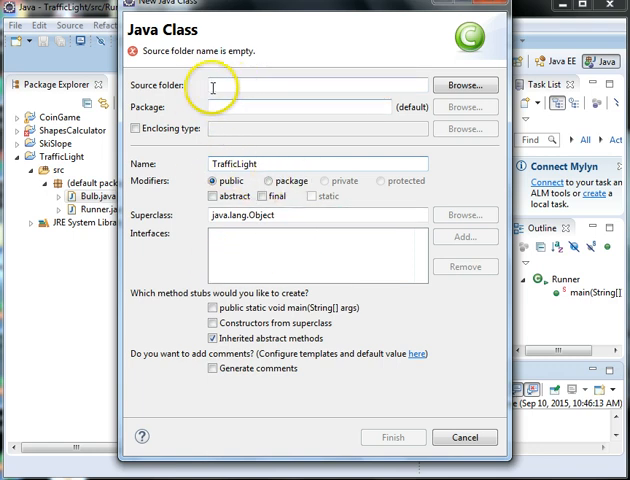
# - Create the TrafficLight class in the project's src folder and finish the dialog
pyautogui.click(466, 436)
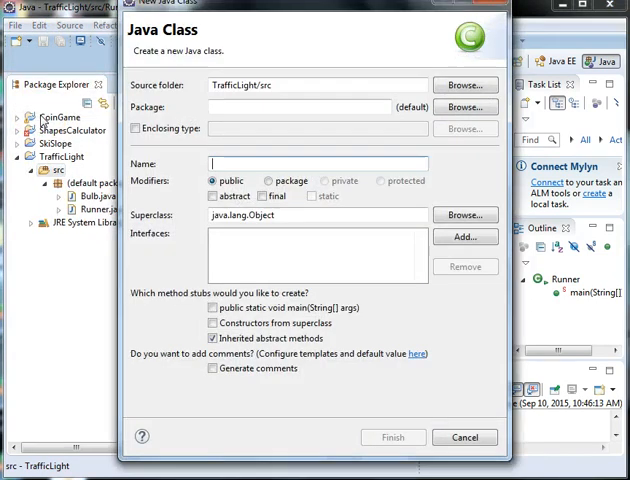
pyautogui.write('Traffic')
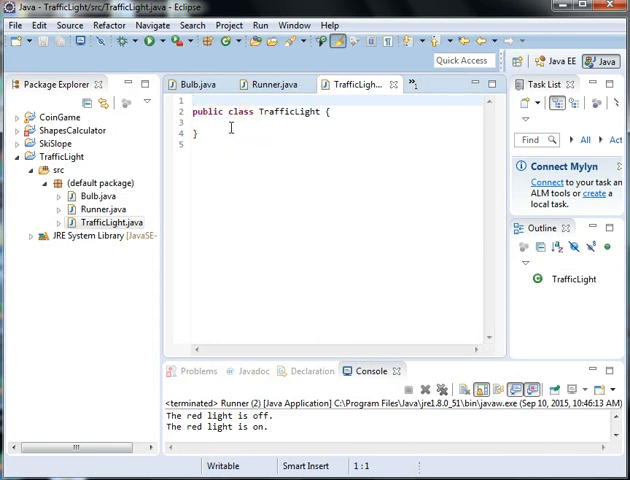
# - Import java.awt.Color and add the //instance fields comment inside the class
pyautogui.write('import java.awt.Color;')
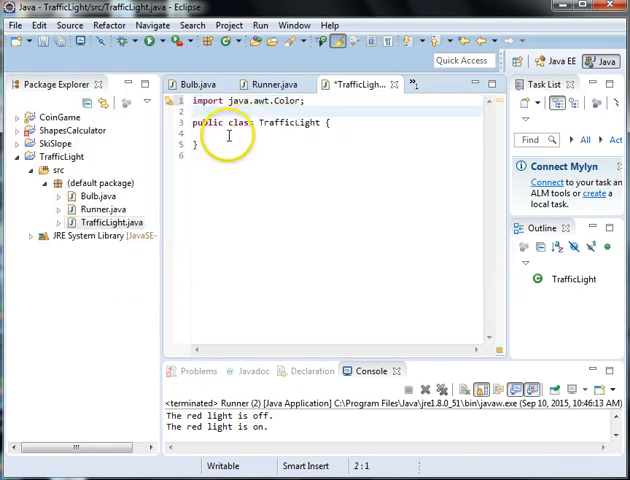
pyautogui.write('//')
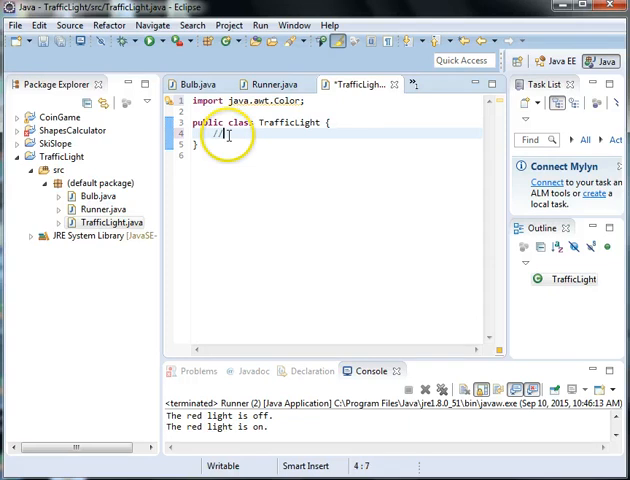
pyautogui.write('instance f')
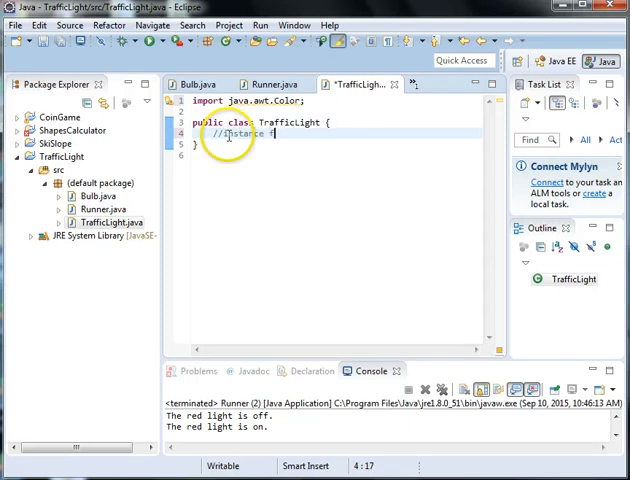
pyautogui.write('ields')
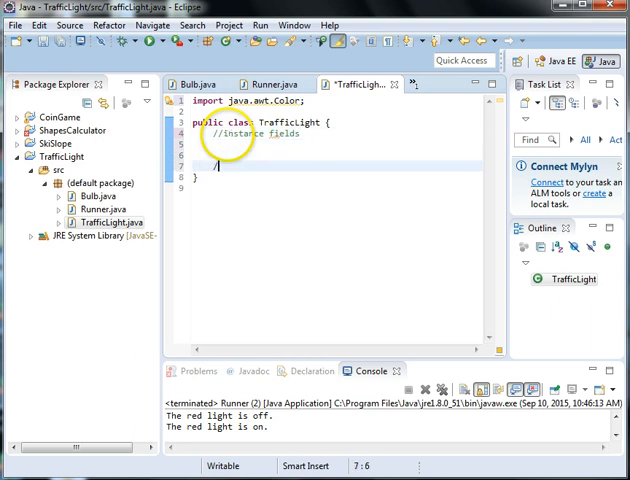
# - Add the //constructor and //assessors and mutators section comments
pyautogui.write('//constructor')
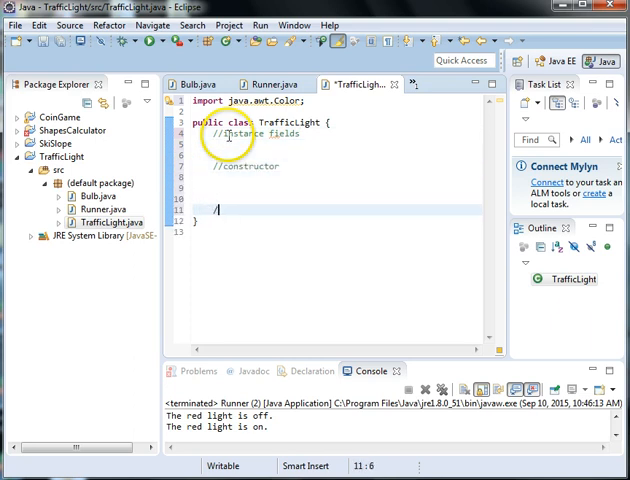
pyautogui.write('//assessors and')
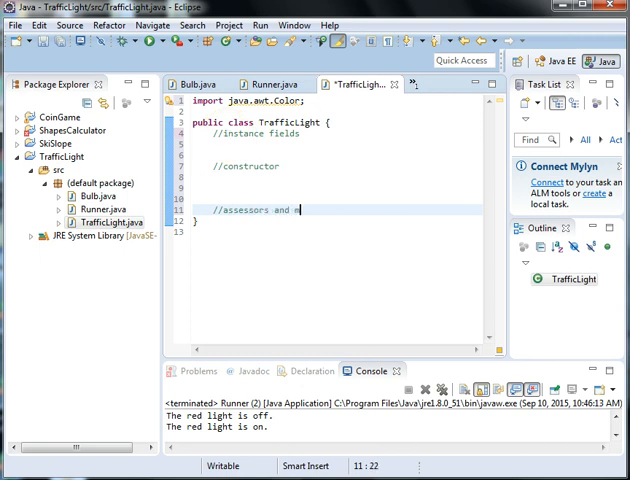
pyautogui.write('mutators')
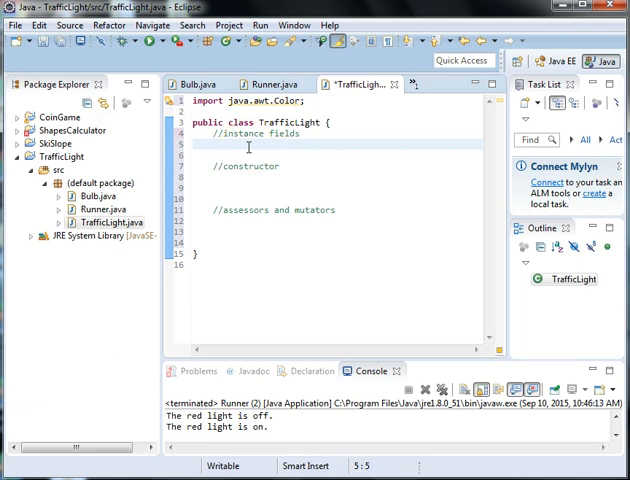
# - Declare the field private Bulb[] lights; under the instance fields comment
pyautogui.write('private Bu')
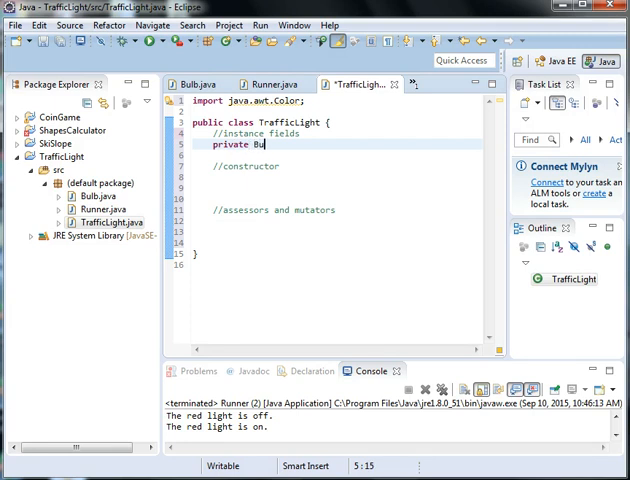
pyautogui.write('lb')
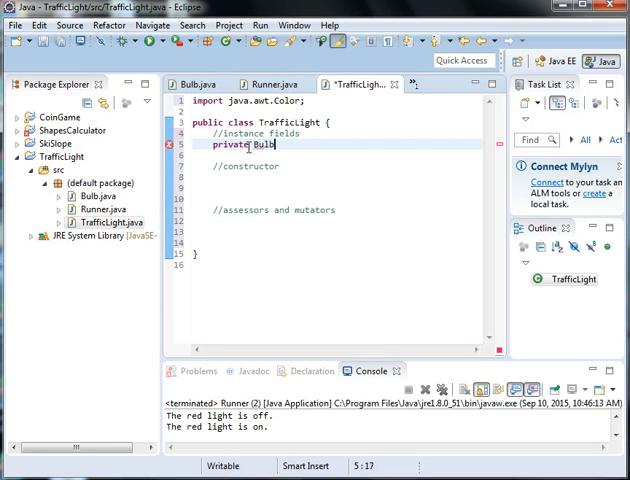
pyautogui.write('[] lights;')
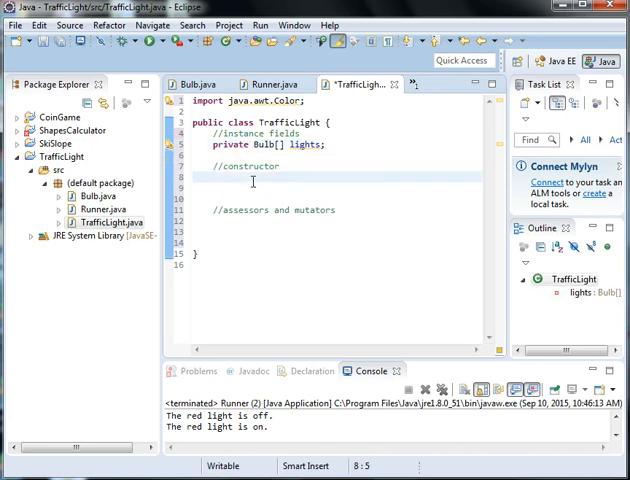
# - Write the public TrafficLight() constructor setting lights = new Bulb[3];
pyautogui.write('public')
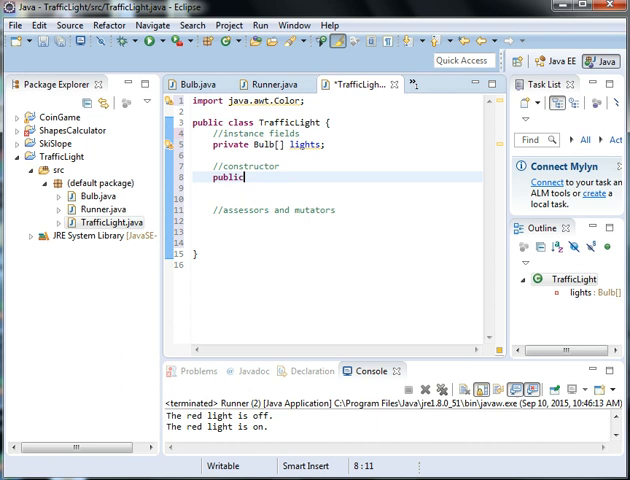
pyautogui.write('Traffic')
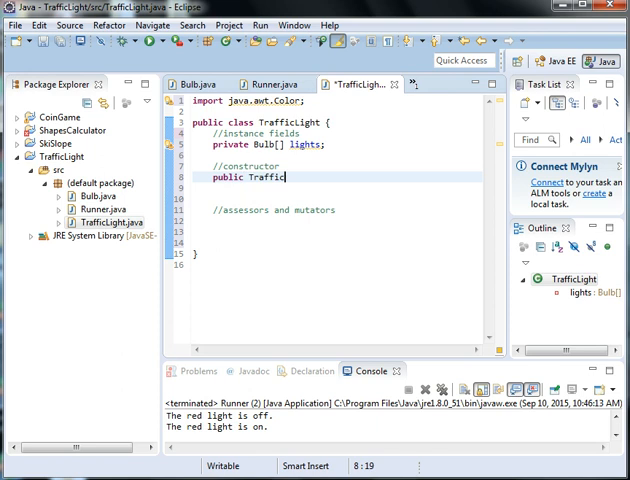
pyautogui.write('Light(){')
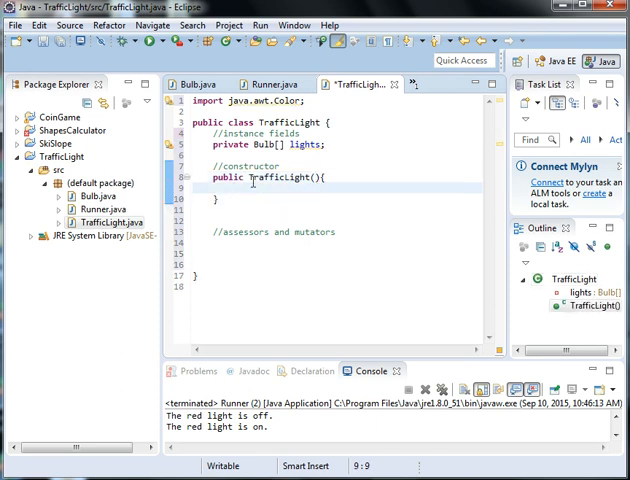
pyautogui.write('lights =')
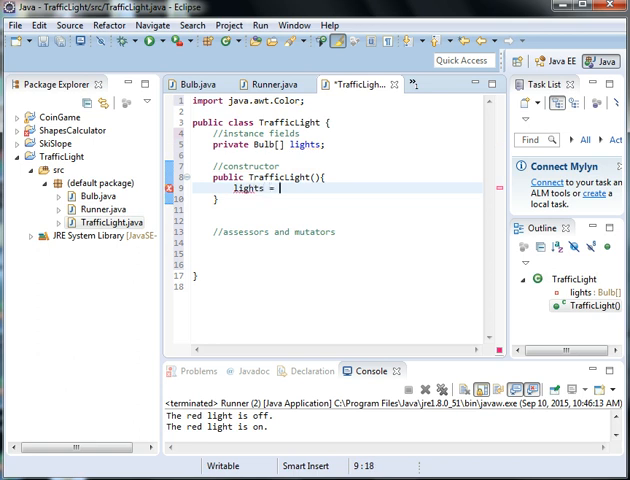
pyautogui.write('new Bulb')
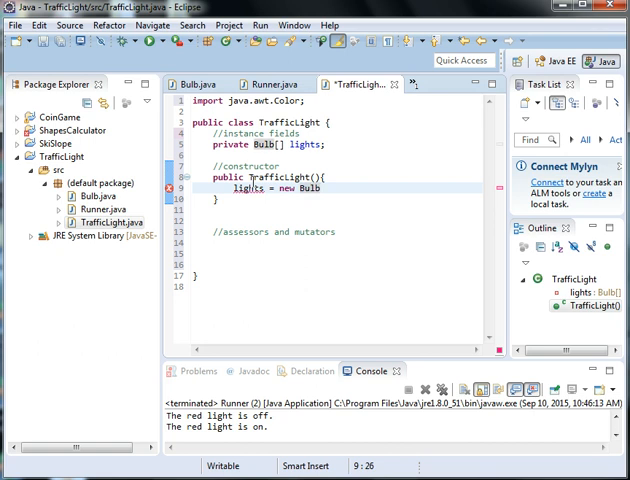
pyautogui.write('[3];')
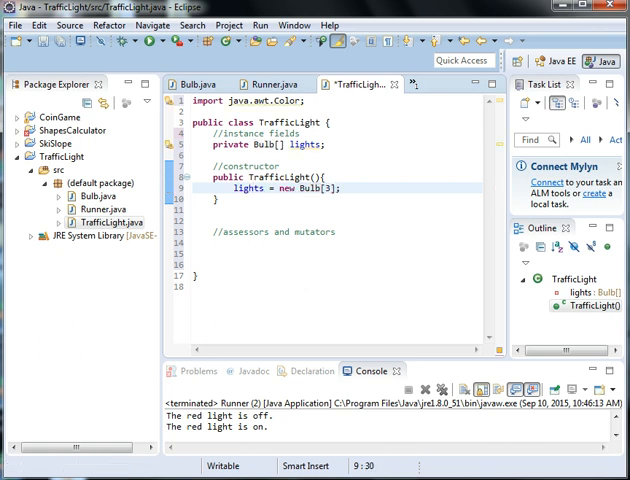
# - Start the next constructor statement with lights
pyautogui.write('ligh')
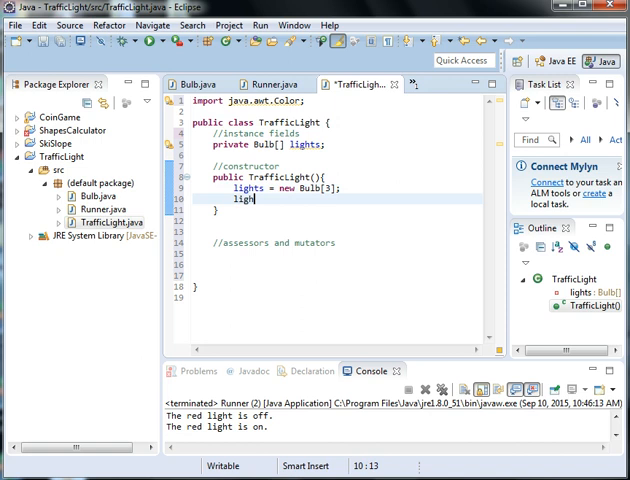
pyautogui.write('t')
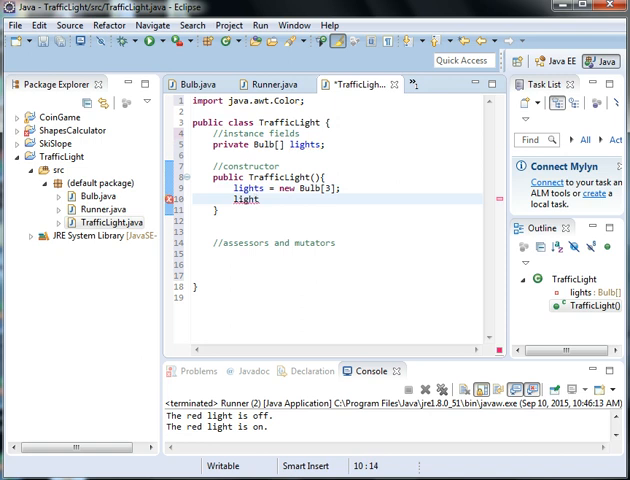
pyautogui.write('s')
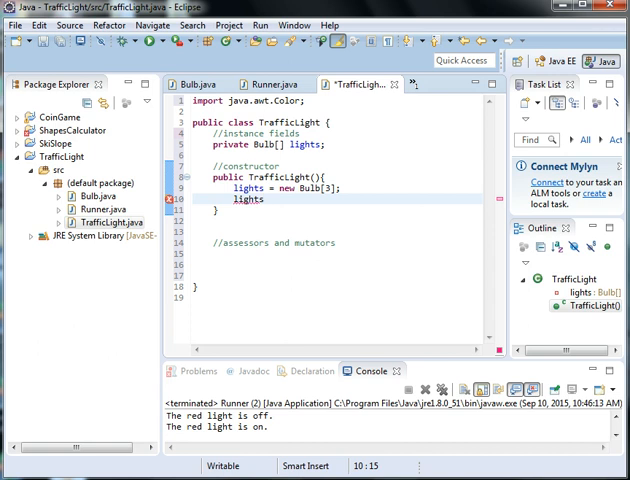
# - Assign lights[0] = new Bulb(true, Color.RED, "red");
pyautogui.write('[0]')
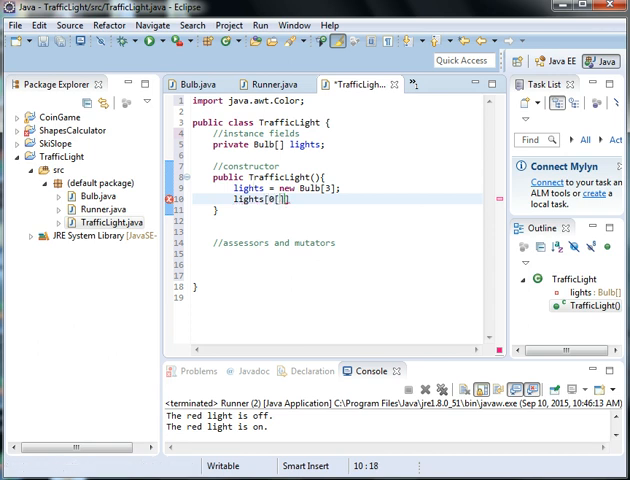
pyautogui.press('BackSpace')
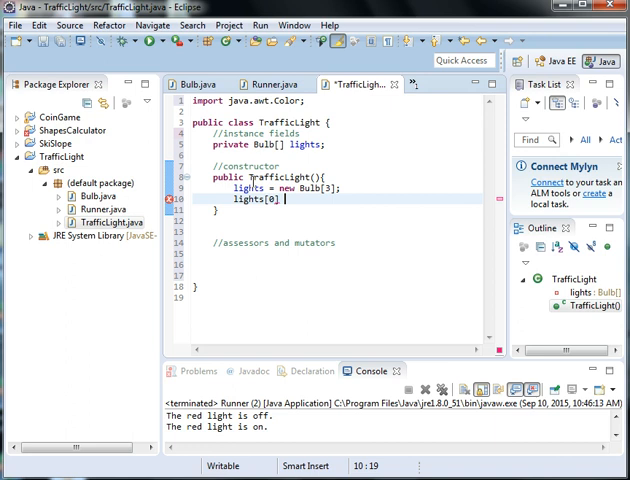
pyautogui.write('= new Bulb(t')
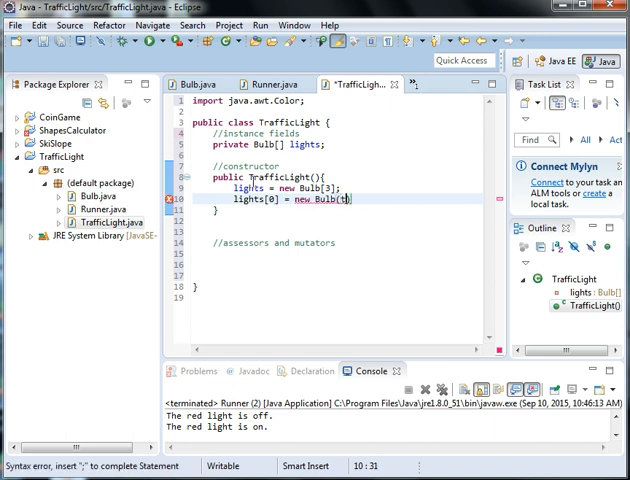
pyautogui.write('rue, Color.RED, "red')
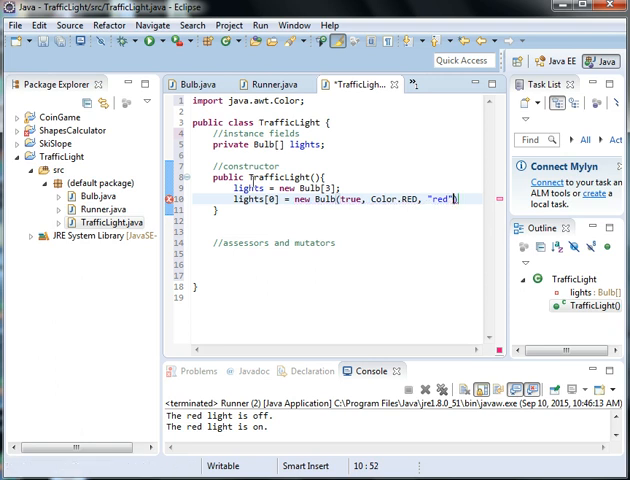
pyautogui.write(');')
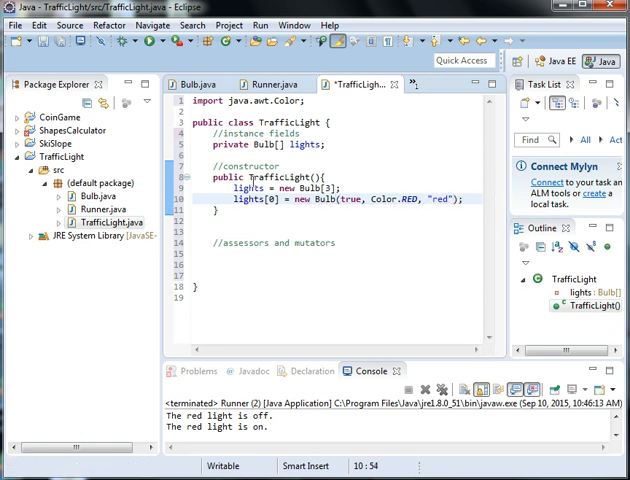
# - Assign lights[1] = new Bulb(false, Color.YELLOW, "yellow");
pyautogui.write('lights')
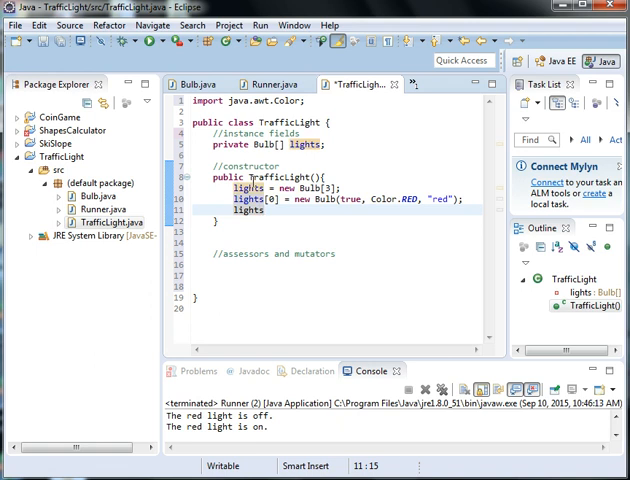
pyautogui.write('[1]')
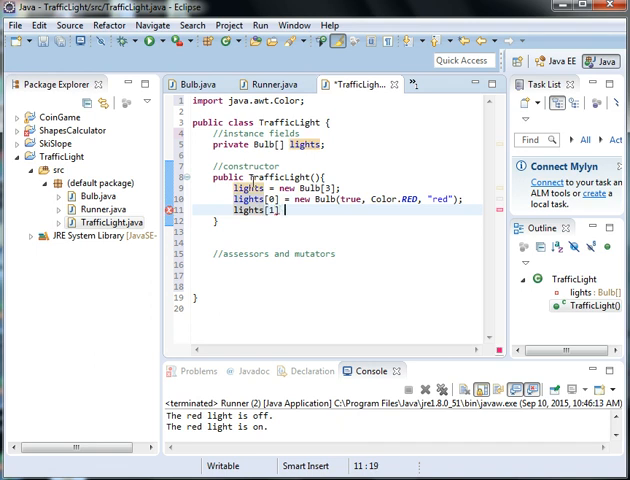
pyautogui.write('= new Bulb')
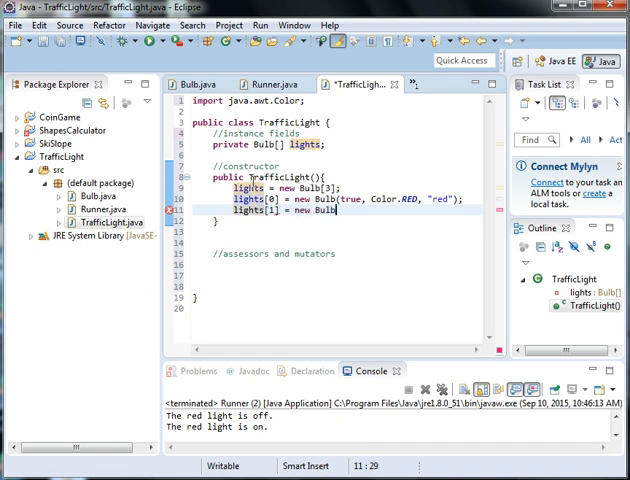
pyautogui.write('(fas')
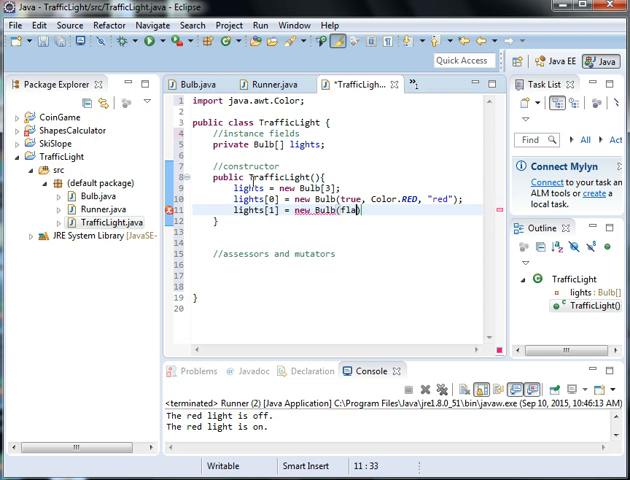
pyautogui.write('se, Color.YELLOW, "")')
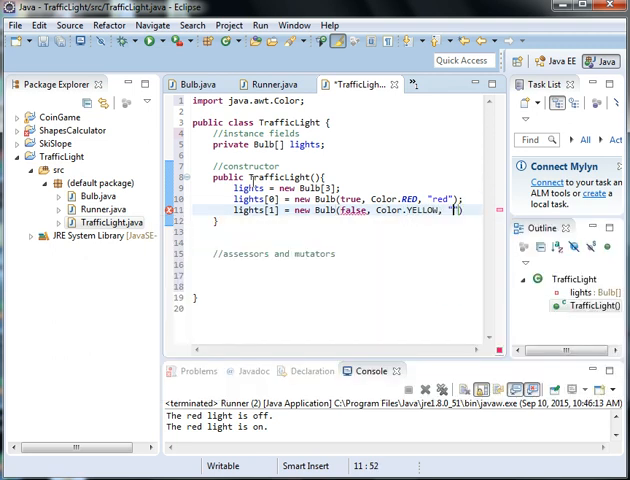
pyautogui.write('yellow')
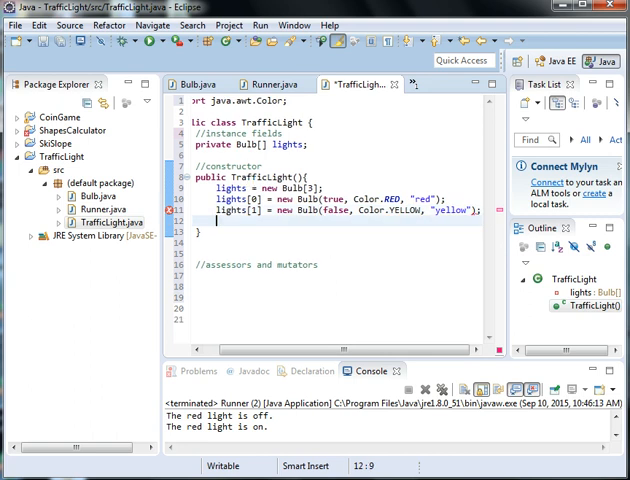
# - Assign lights[2] = new Bulb(false, Color.GREEN, "green");
pyautogui.write('ligh')
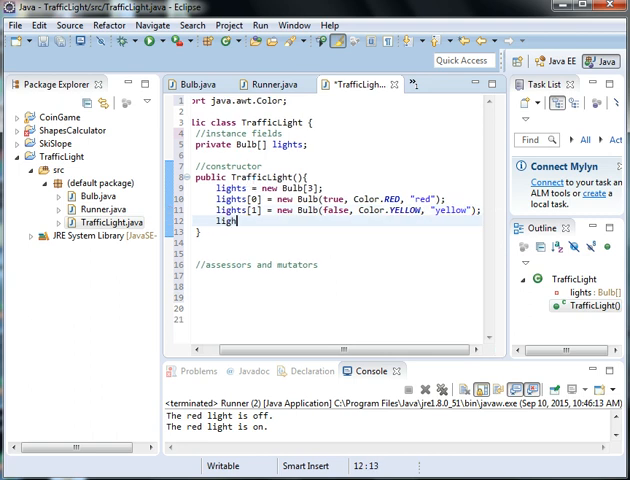
pyautogui.write('[')
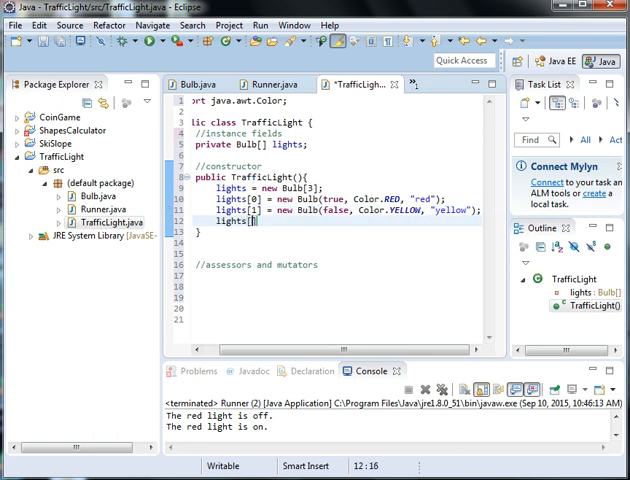
pyautogui.write('[2]')
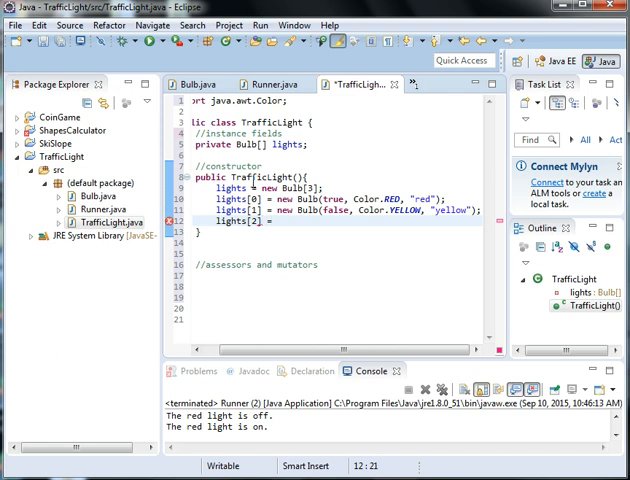
pyautogui.write('new Bul')
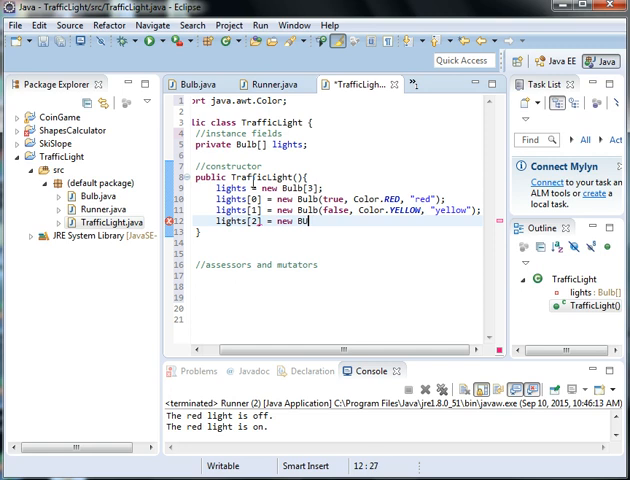
pyautogui.write('()')
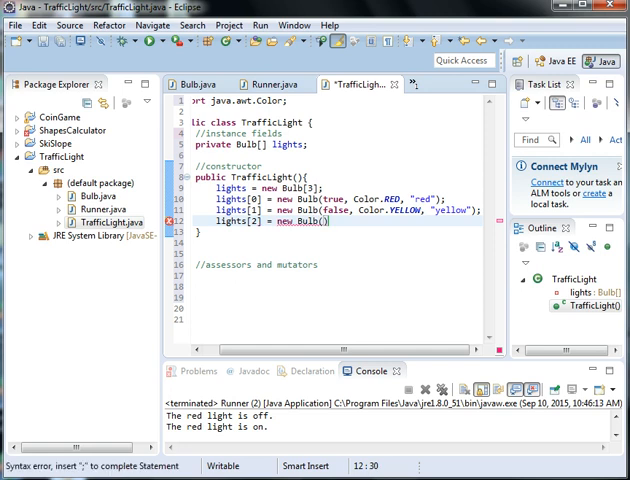
pyautogui.write('false,')
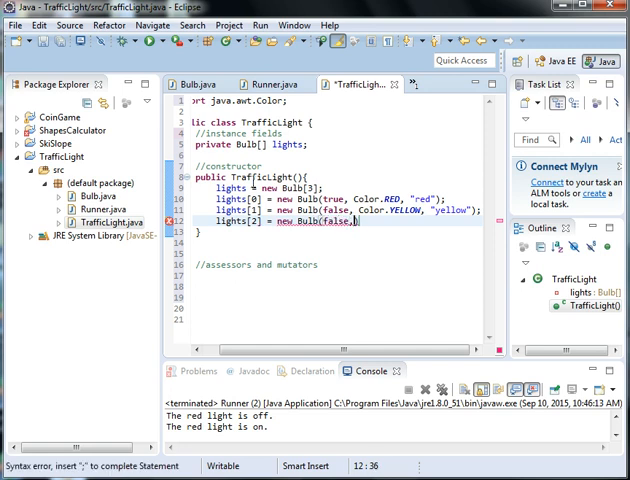
pyautogui.write('Color.GREEN, "')
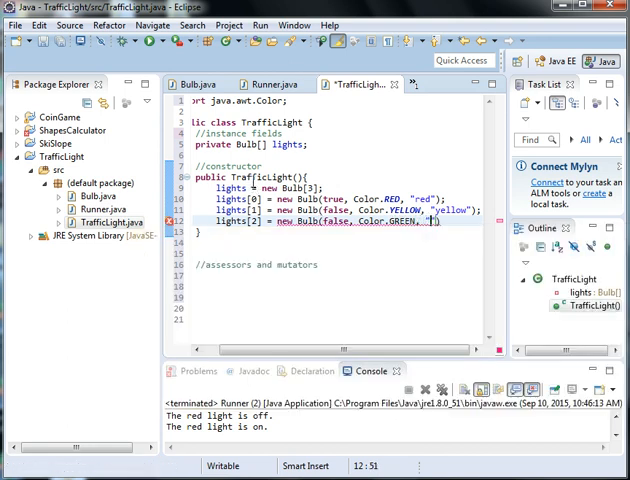
pyautogui.write('green')
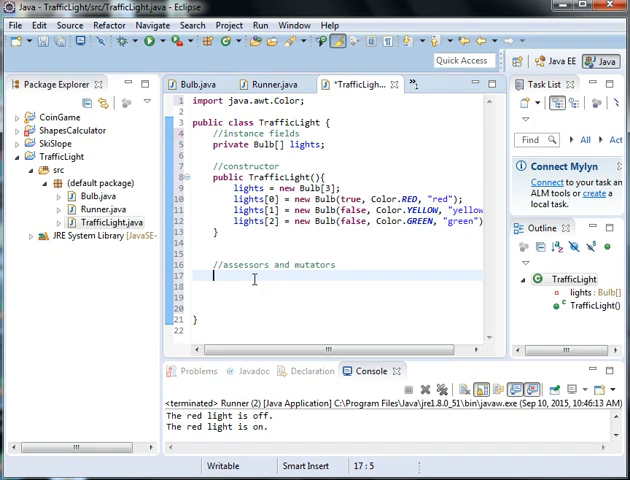
# - Declare the public Bulb[] getLight() accessor signature
pyautogui.write('p')
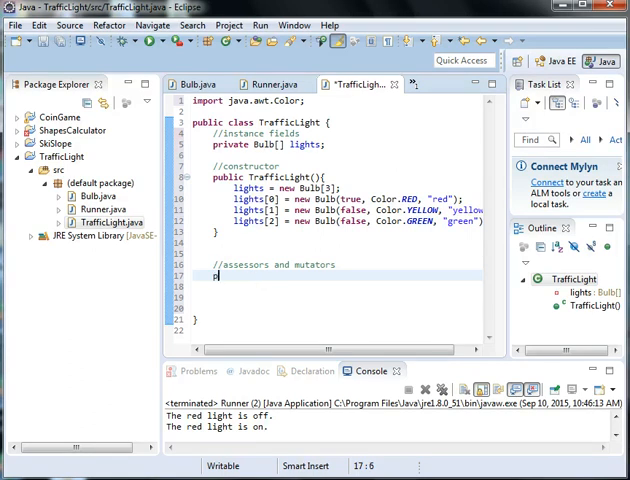
pyautogui.write('ublic')
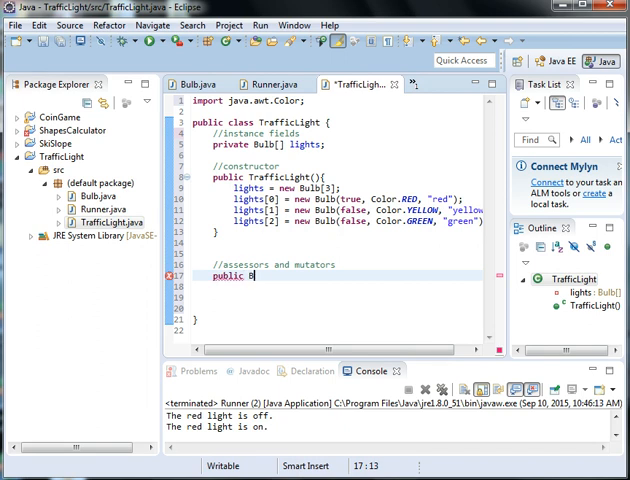
pyautogui.write('Bulb[]')
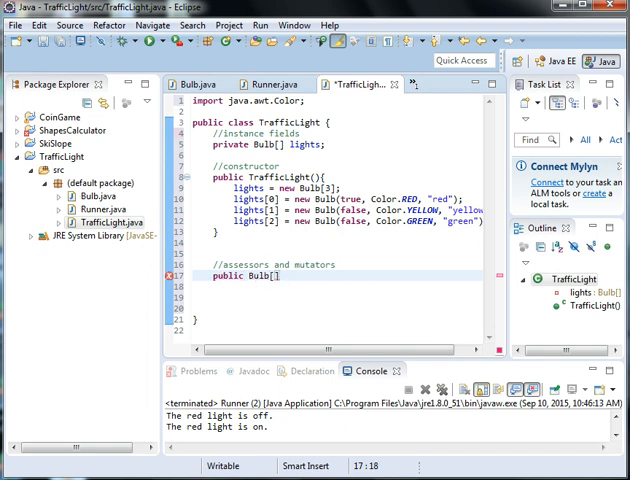
pyautogui.write('getLigh')
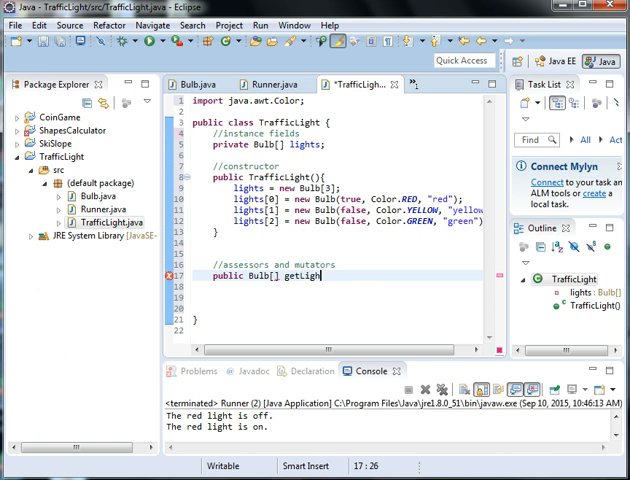
pyautogui.write('(){')
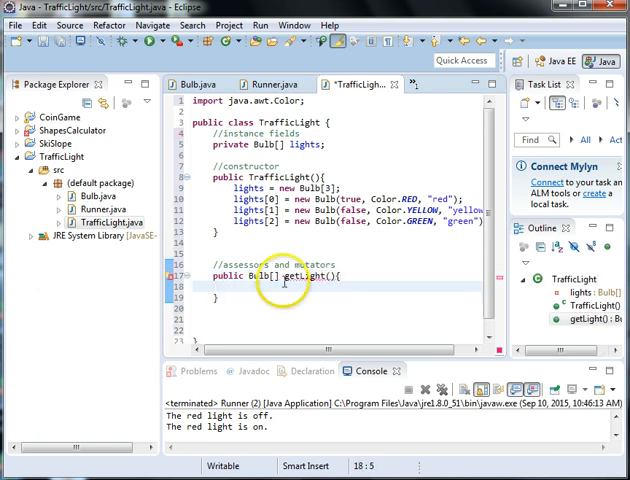
# - Give getLight the body return lights; and start the next public declaration
pyautogui.doubleClick(262, 276)
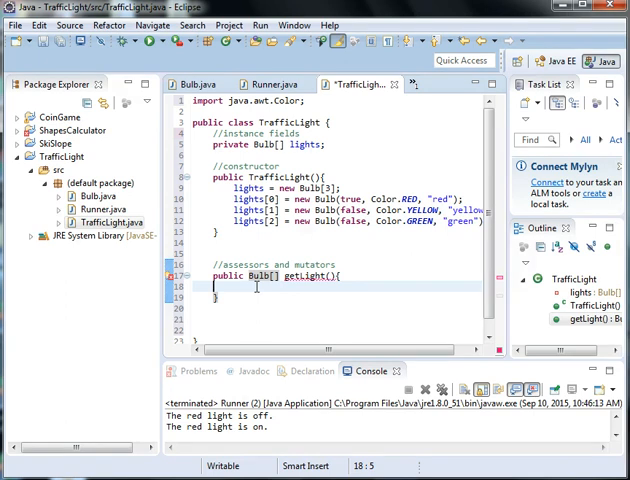
pyautogui.write('return')
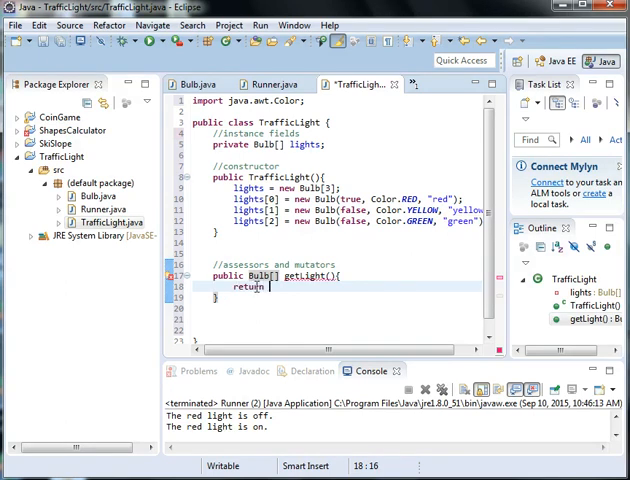
pyautogui.write('lights;')
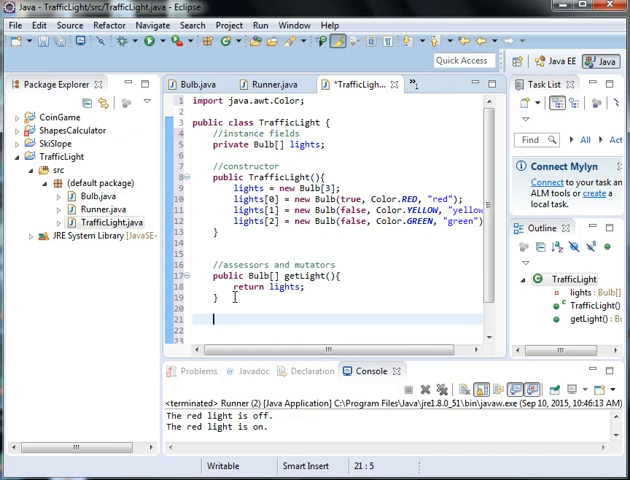
pyautogui.write('public')
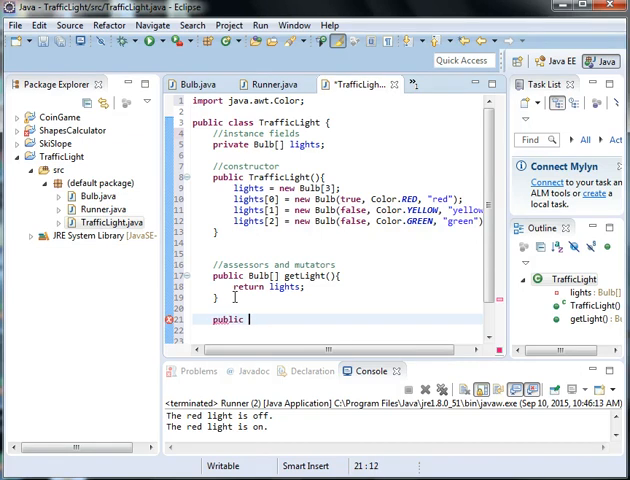
# - Declare public void setLights(Bulb[] lights){ below the accessor
pyautogui.write('void setLight')
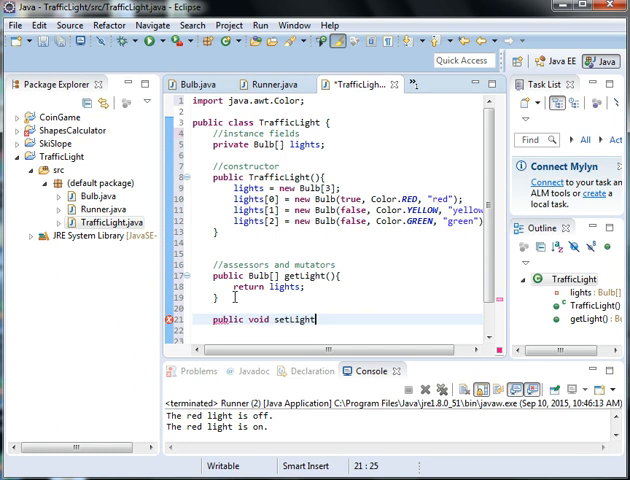
pyautogui.write('s(B')
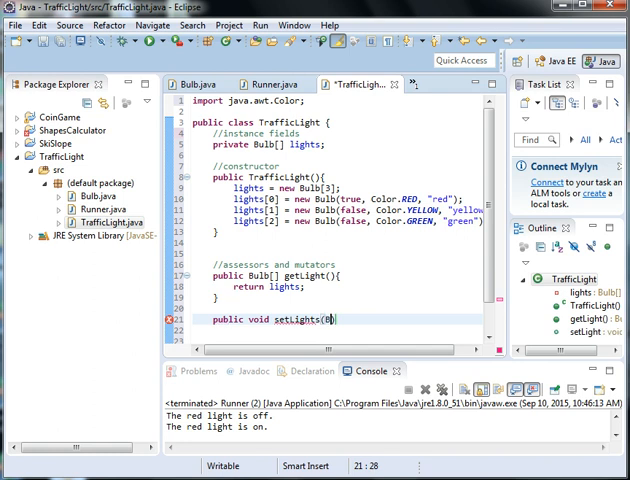
pyautogui.write('ulb')
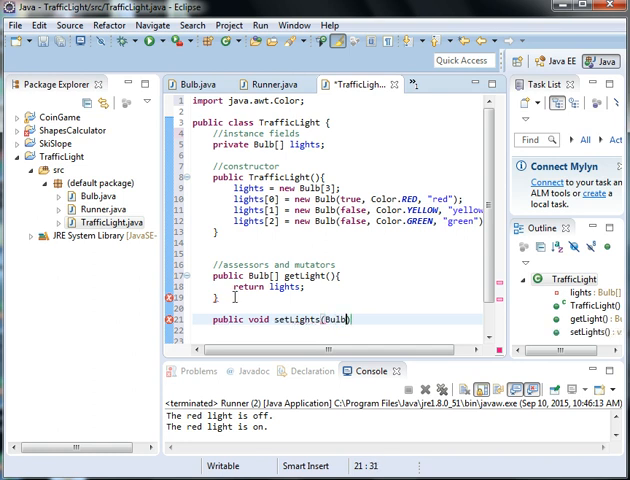
pyautogui.write('[] lights')
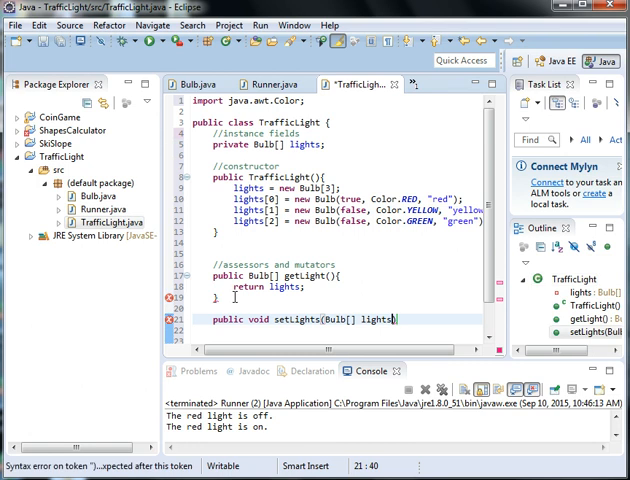
pyautogui.write('){')
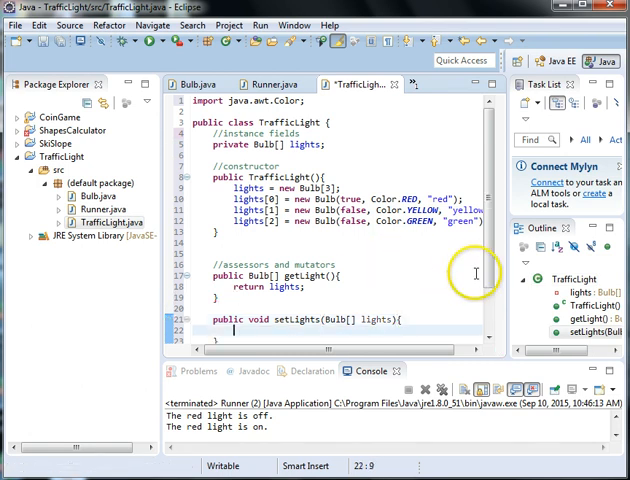
# - Assign this.lights = lights; in the setLights body using content assist
pyautogui.scroll(-3)
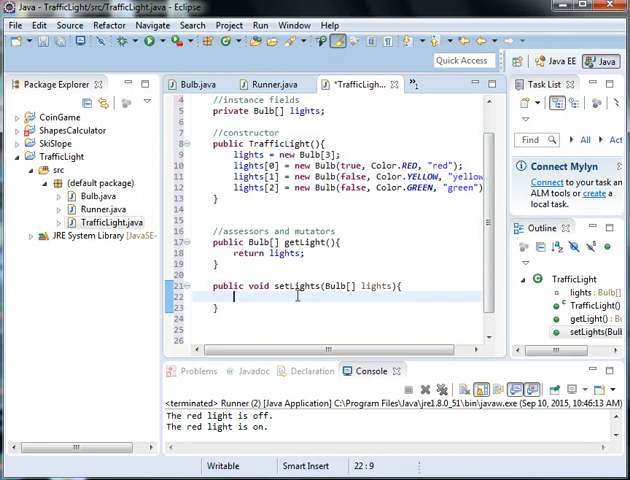
pyautogui.write('this.lights')
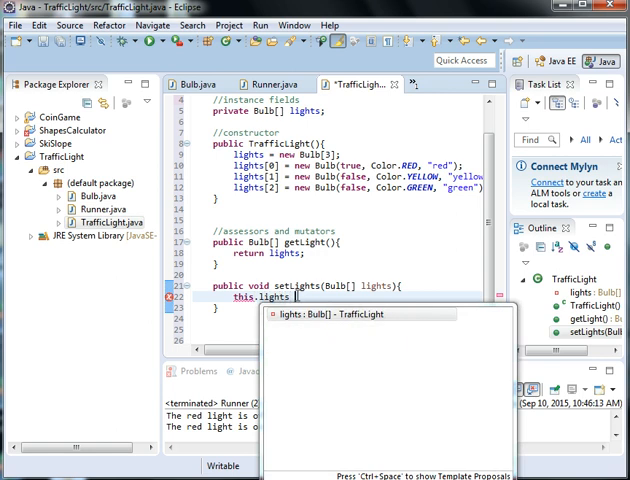
pyautogui.press('Escape')
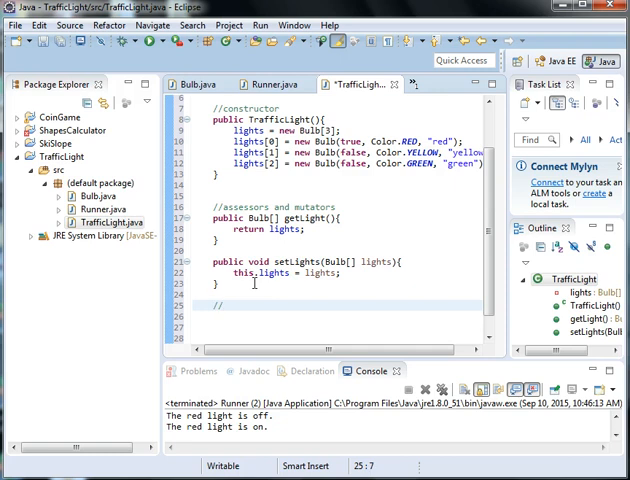
# - Add the //algorithms section comment under setLights
pyautogui.write('alori')
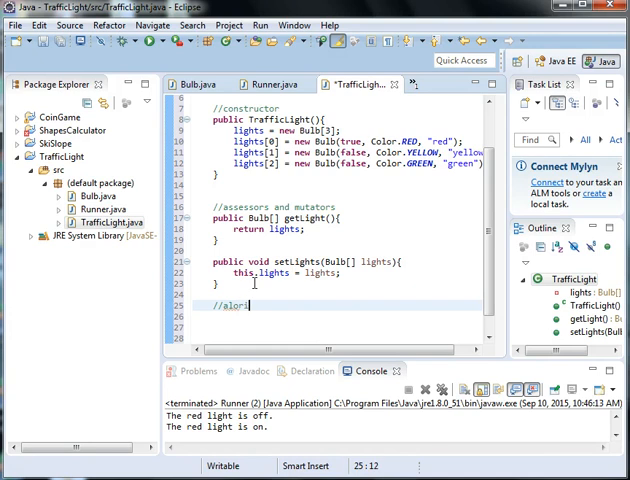
pyautogui.write('them')
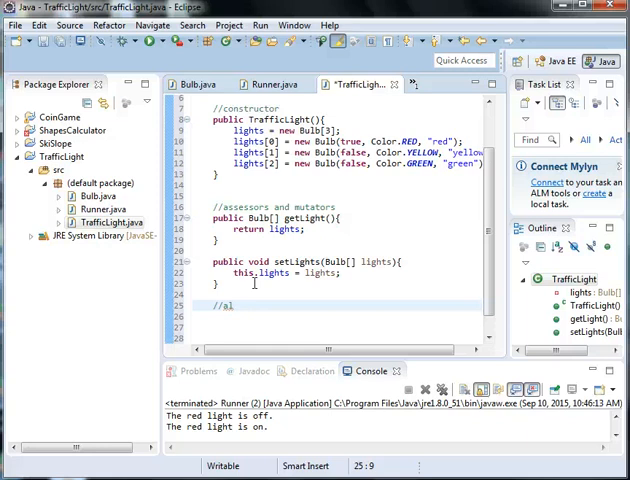
pyautogui.write('gor')
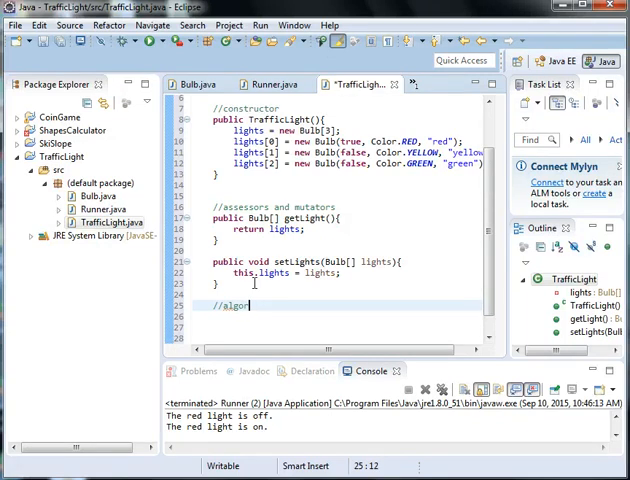
pyautogui.write('ithms')
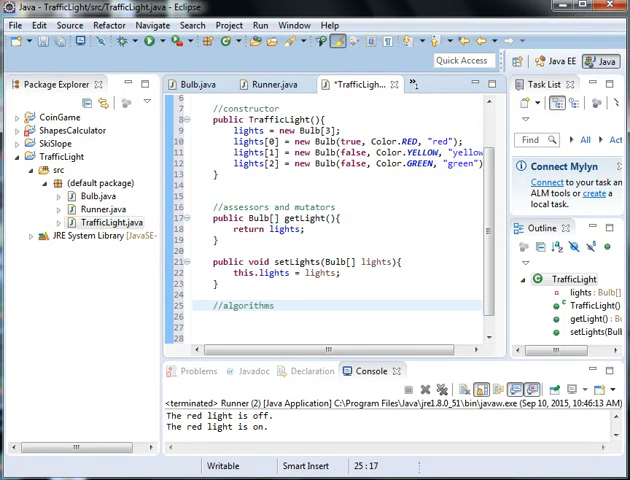
# - Declare the empty public void nextState() method
pyautogui.write('public void nextSa')
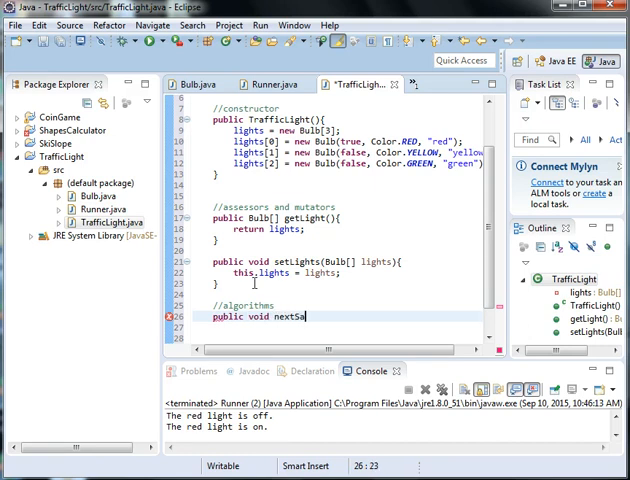
pyautogui.write('t')
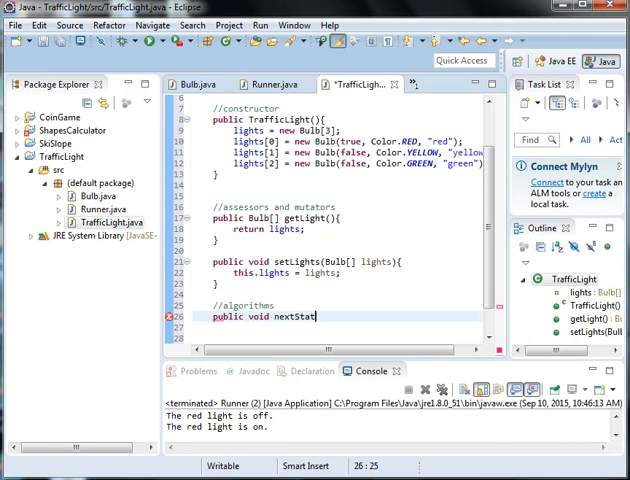
pyautogui.write('e(){')
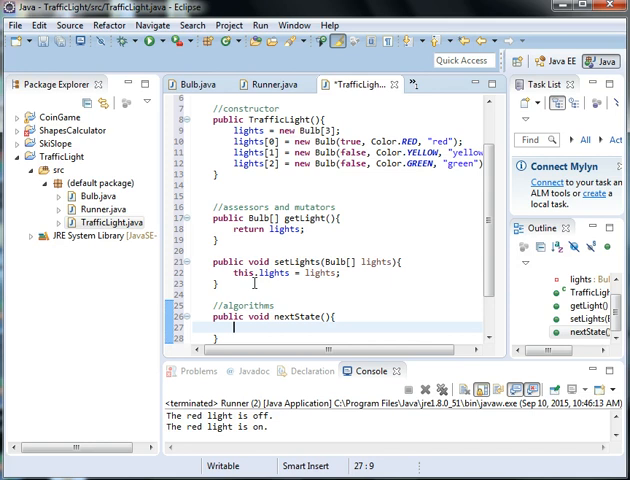
# - Add the //red to green comment and the condition if(lights[0].isOn()){
pyautogui.write('//')
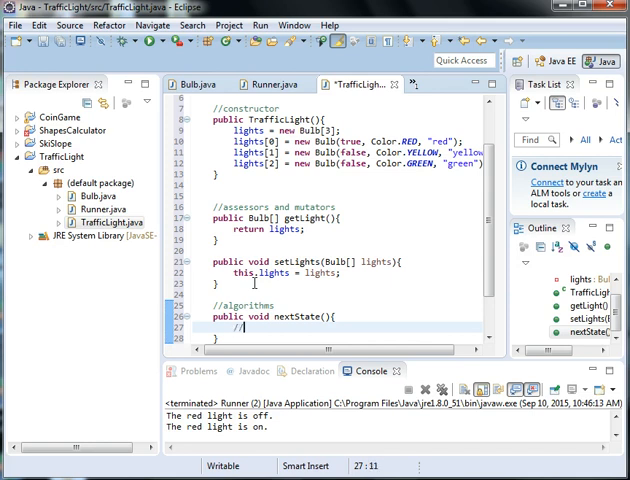
pyautogui.write('red to')
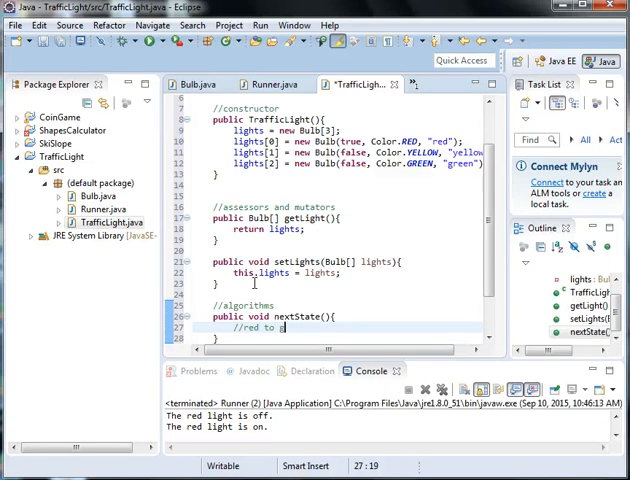
pyautogui.write('green')
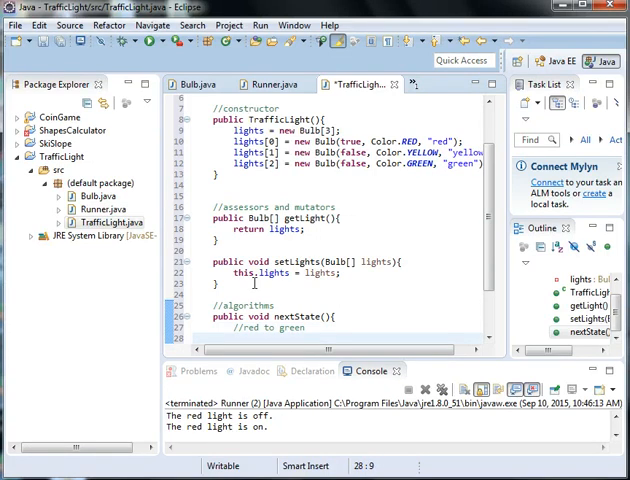
pyautogui.write('if(lights')
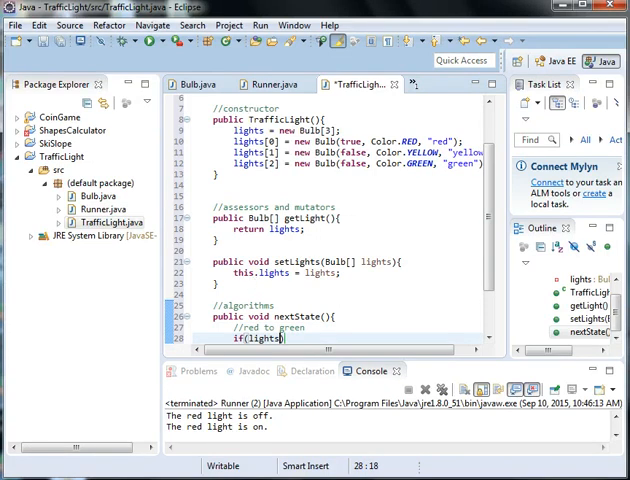
pyautogui.write('[0]')
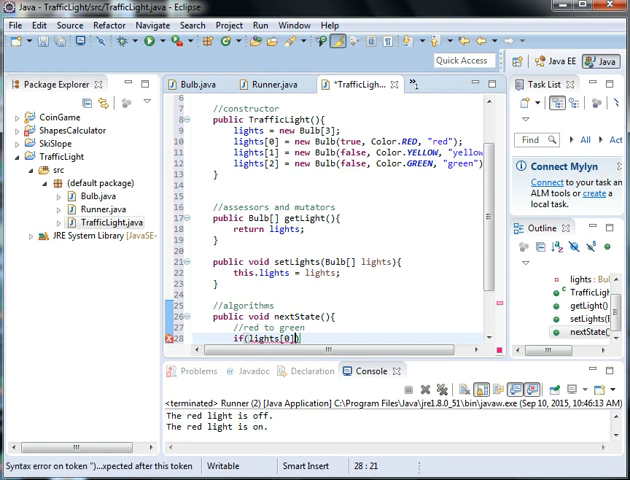
pyautogui.write('.isOn(')
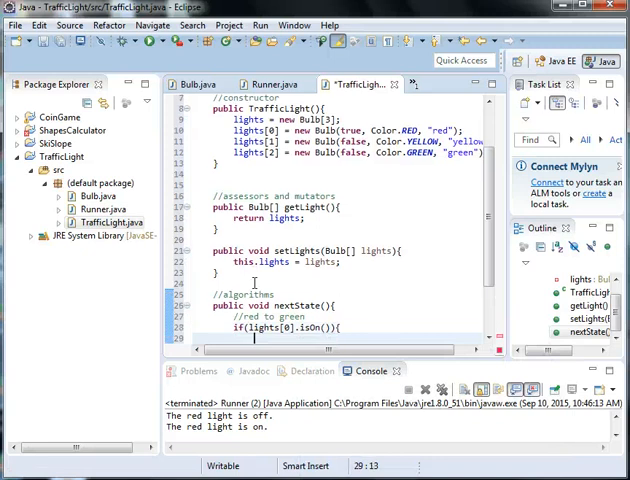
pyautogui.scroll(-3)
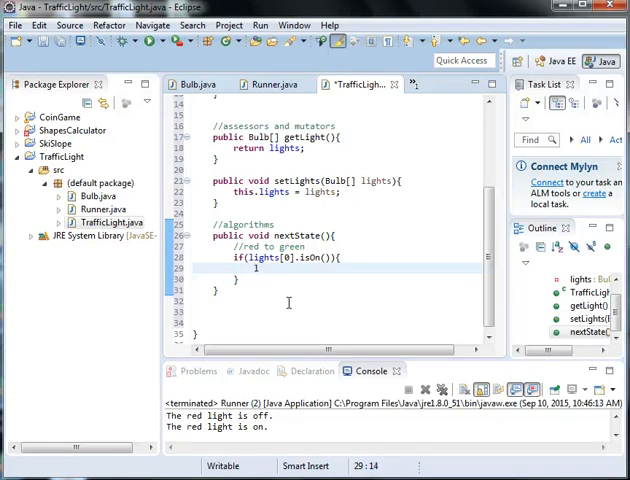
# - Inside the branch call lights[0].turnOff(); lights[2].turnOn(); and start the //green to yellow comment
pyautogui.write('lights[0]')
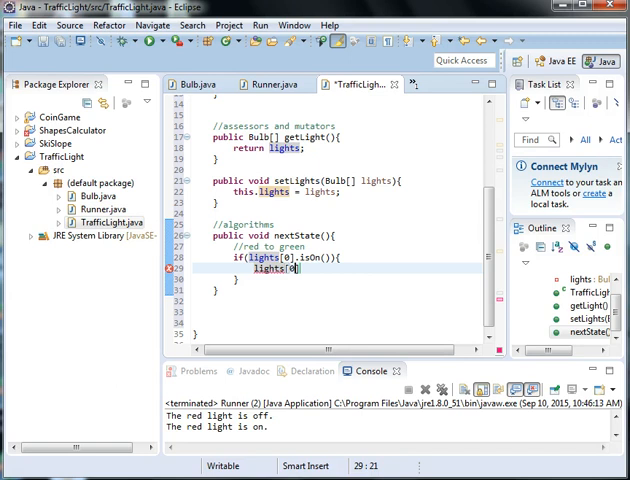
pyautogui.write('.')
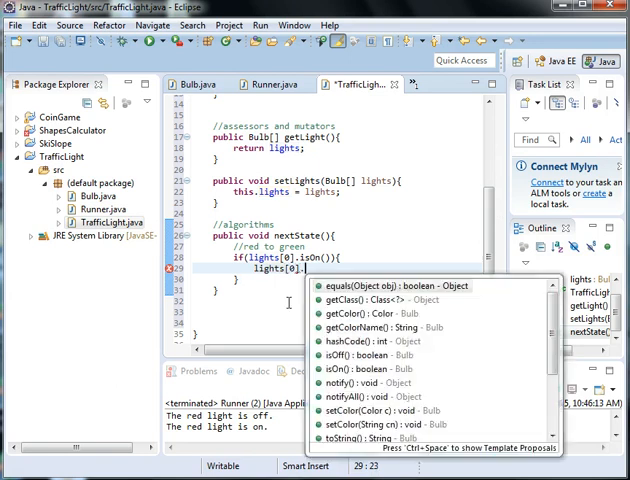
pyautogui.write('turnOff();')
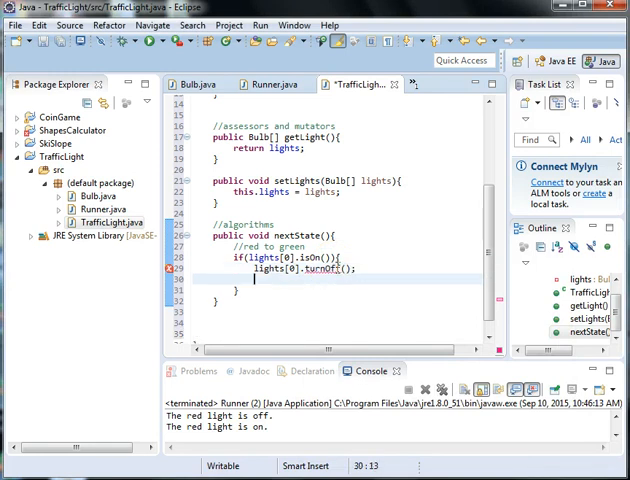
pyautogui.write('lights')
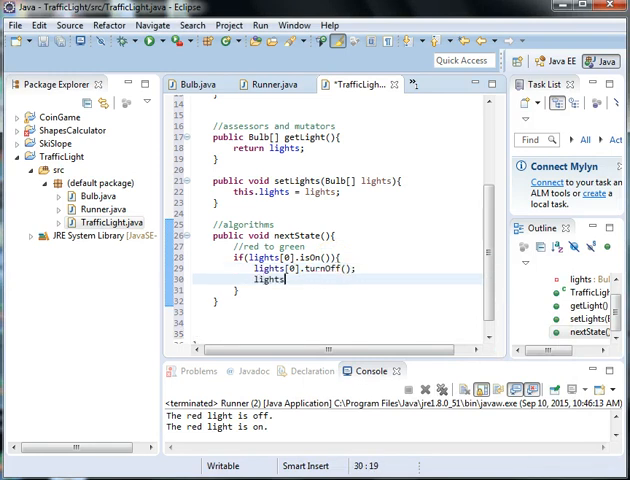
pyautogui.write('[2].turnOn();')
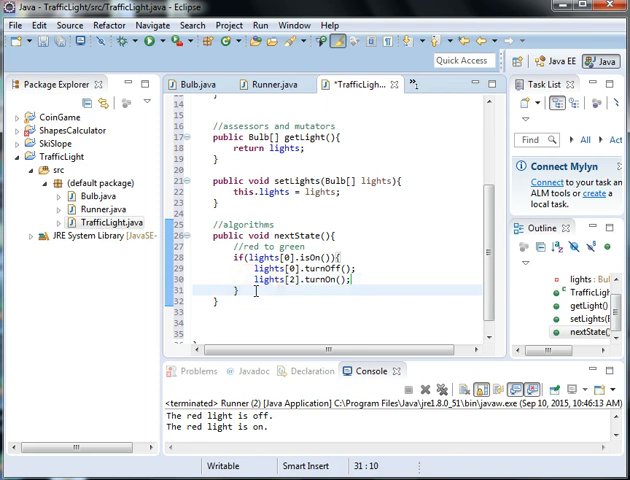
pyautogui.write('//')
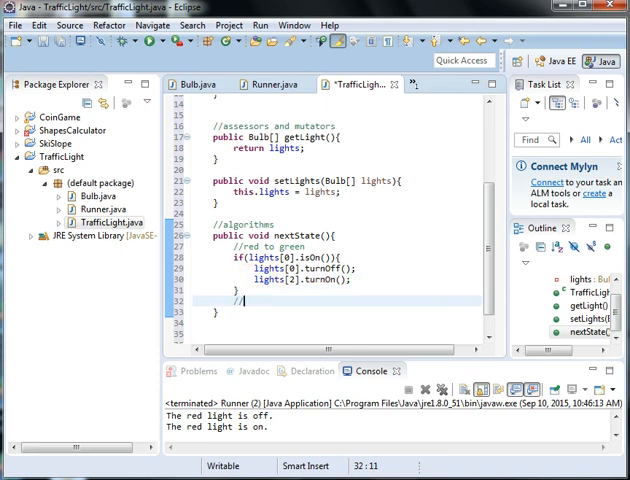
pyautogui.write('green to yellow')
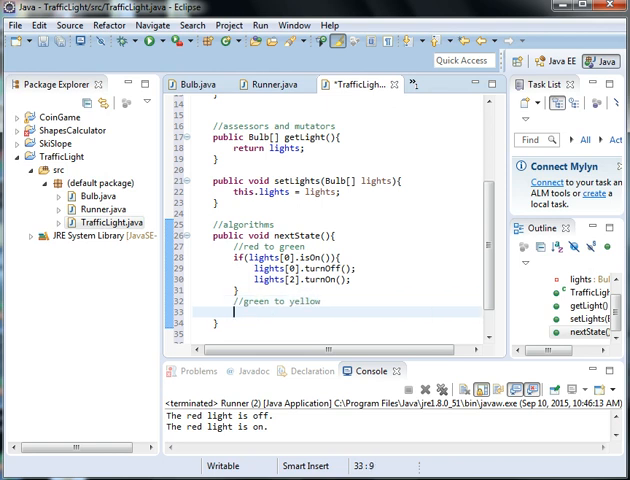
# - Write else if(lights[2].isOn()){ lights[2].turnOff(); lights[1].turnOn(); } for green-to-yellow
pyautogui.write('else if')
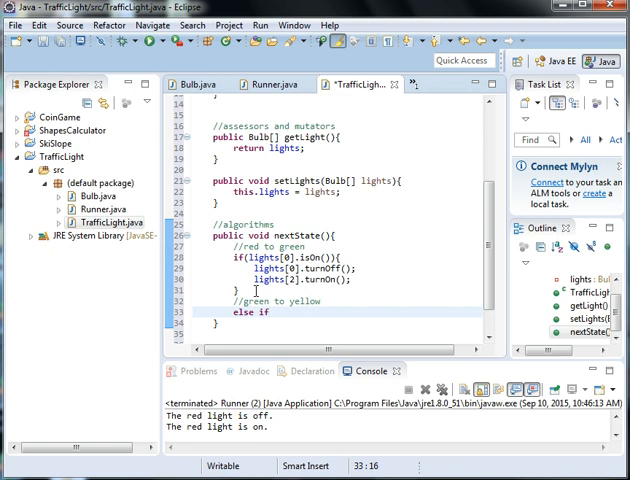
pyautogui.write('(li')
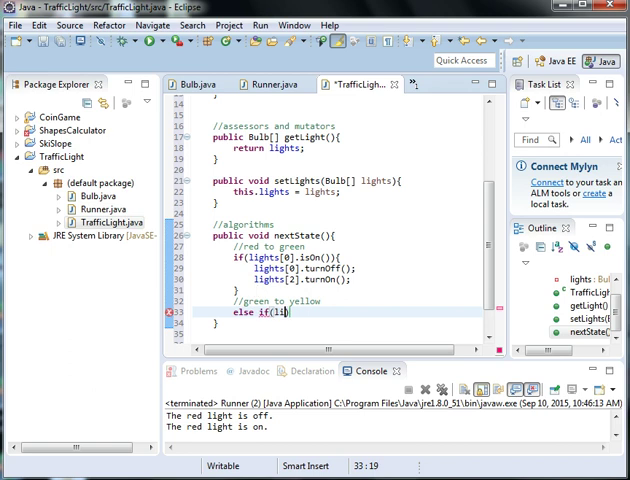
pyautogui.write('ghts[2]')
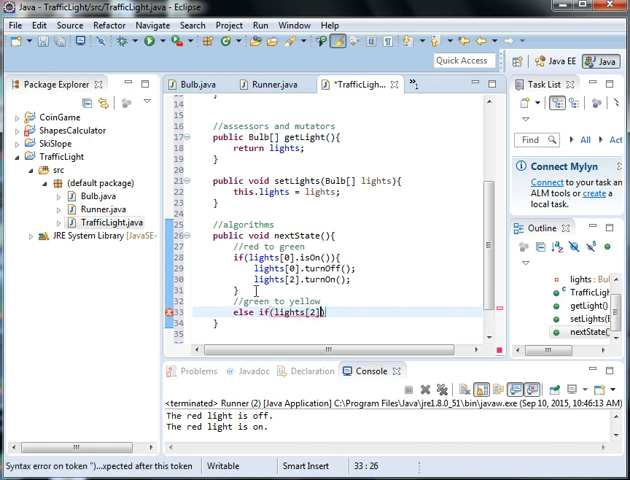
pyautogui.write('.isOn(')
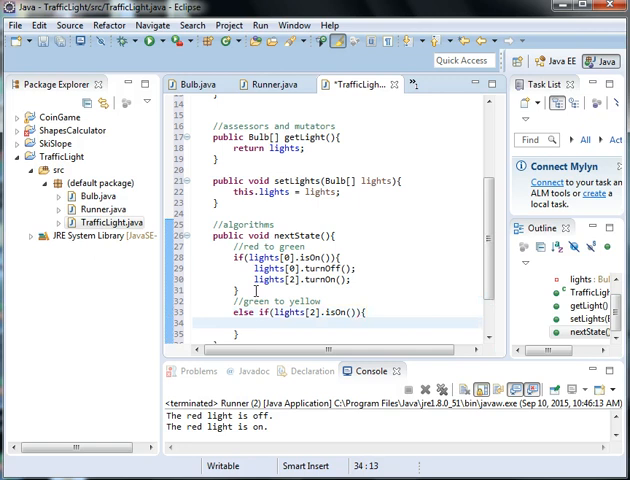
pyautogui.write('lights')
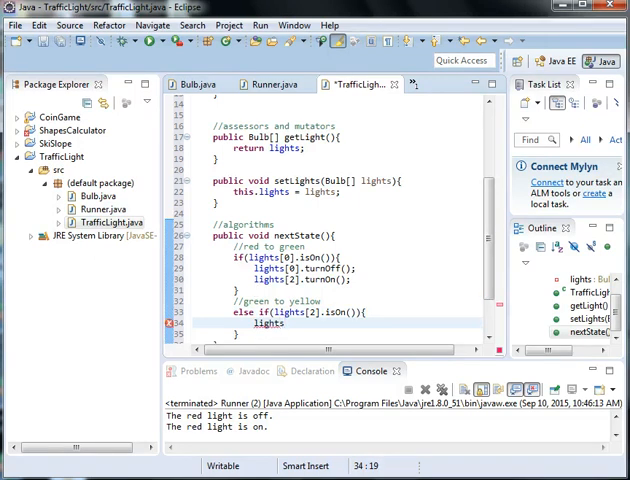
pyautogui.write('[2].turnOff')
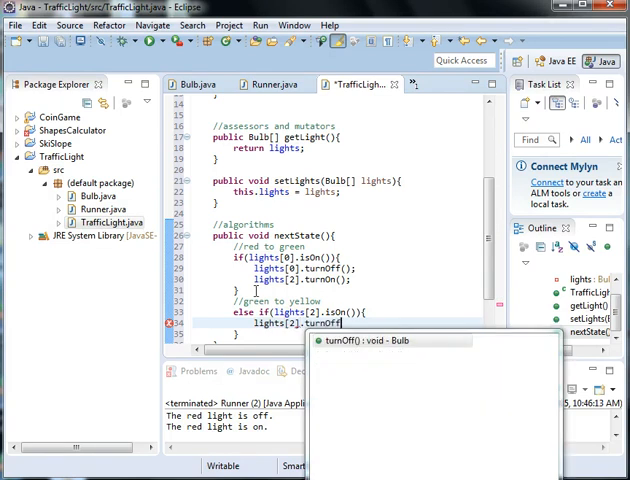
pyautogui.write('light')
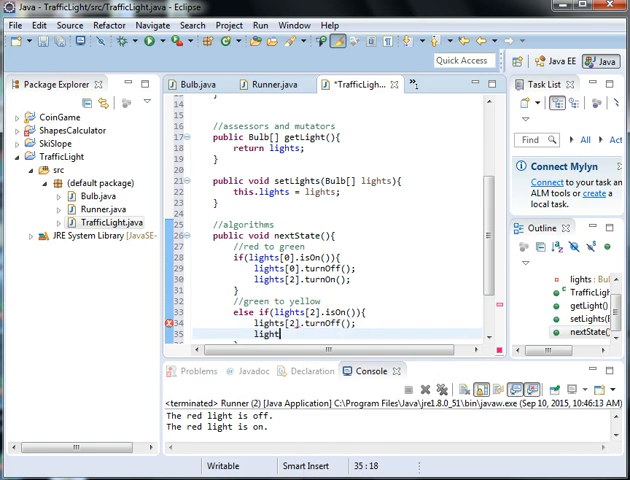
pyautogui.write('lights[1].turnOn();')
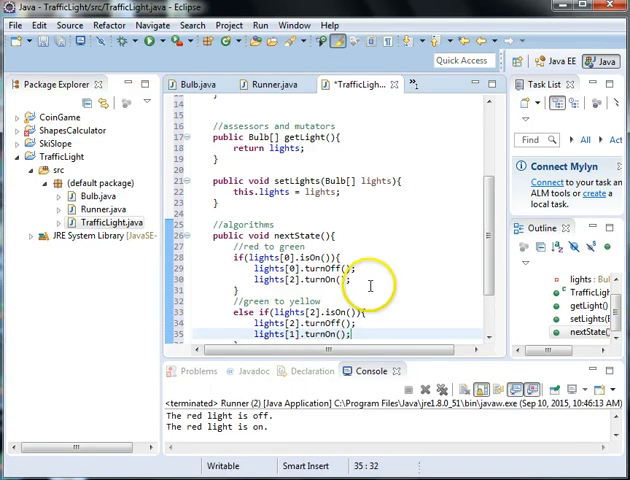
pyautogui.scroll(-3)
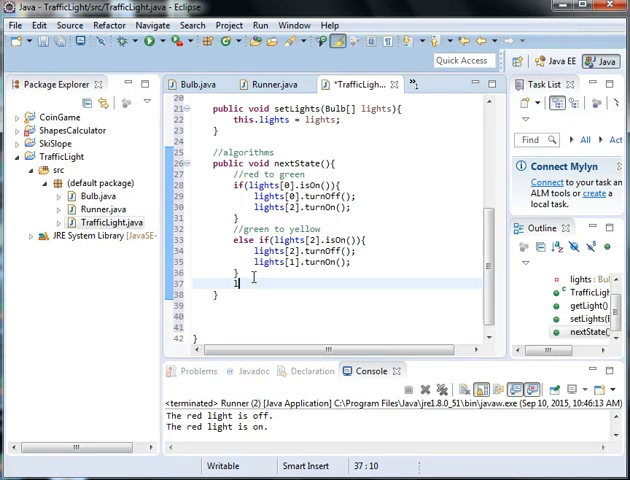
# - Write else if(lights[1].isOn()){ lights[1].turnOff(); lights[0].turnOn(); } for yellow-to-red
pyautogui.write('sles if(')
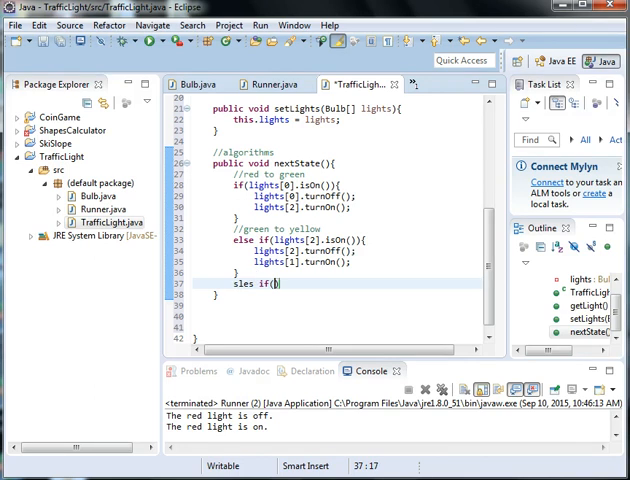
pyautogui.write('lights[1]')
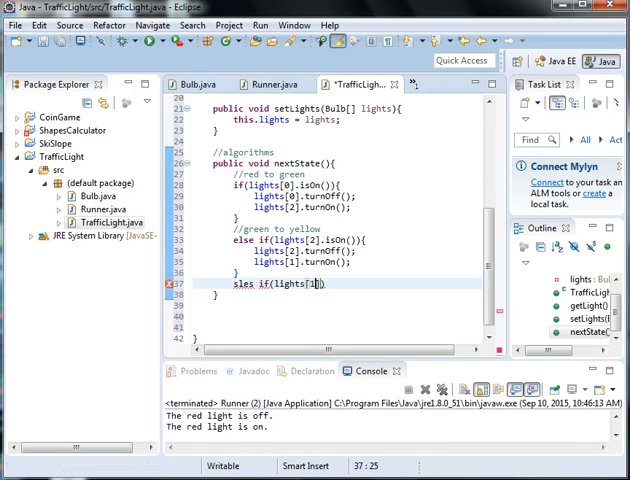
pyautogui.write('.isOn(')
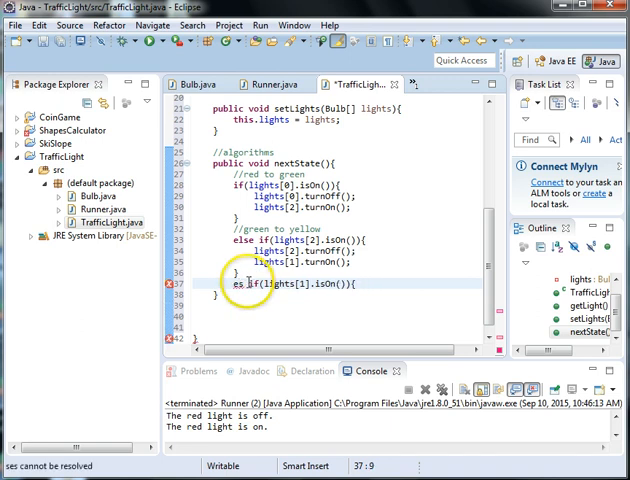
pyautogui.write('lse')
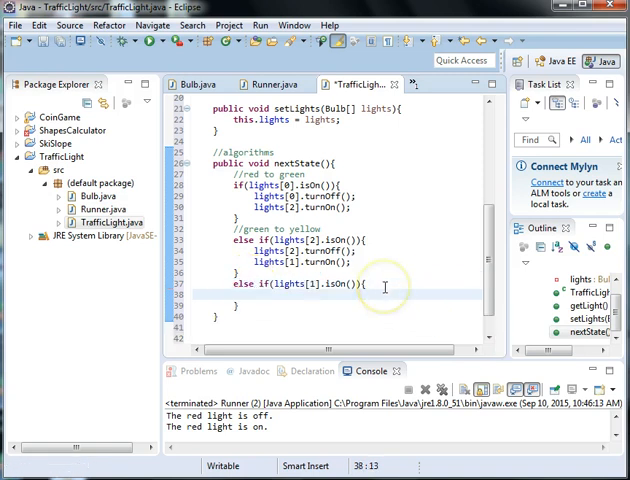
pyautogui.write('lights[1].turnOff();')
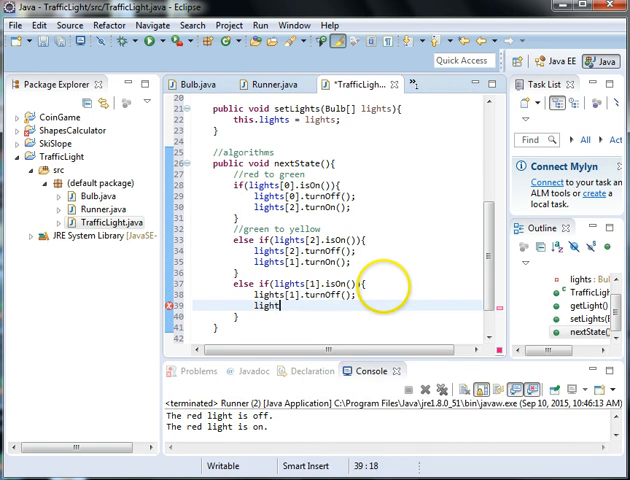
pyautogui.write('[0].turnOn();')
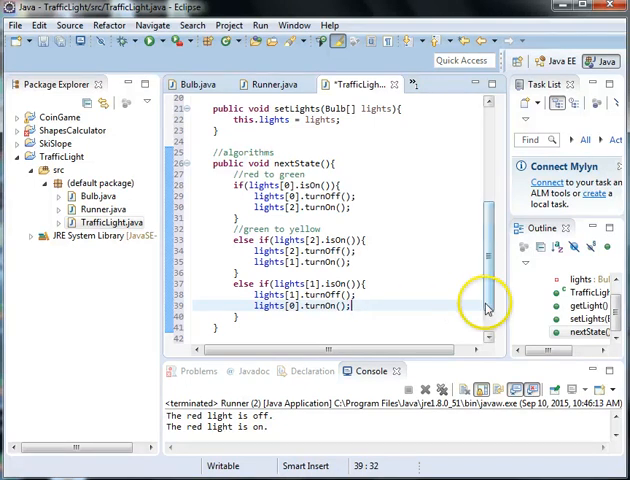
pyautogui.scroll(-3)
pyautogui.write('//')
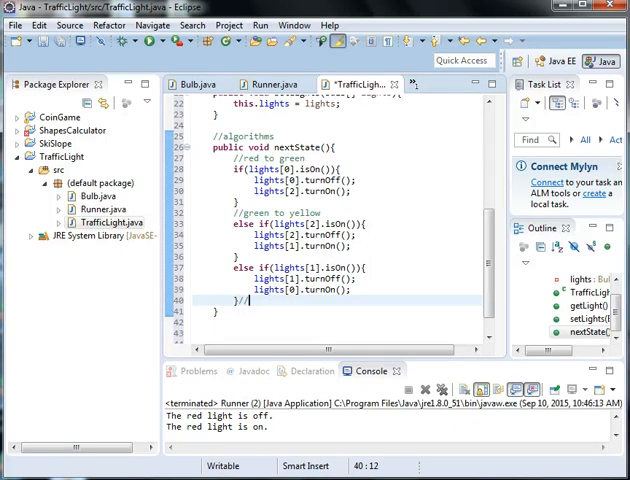
# - Add //end of conditional, //end of method and //end of class comments after the closing braces
pyautogui.write('end of con')
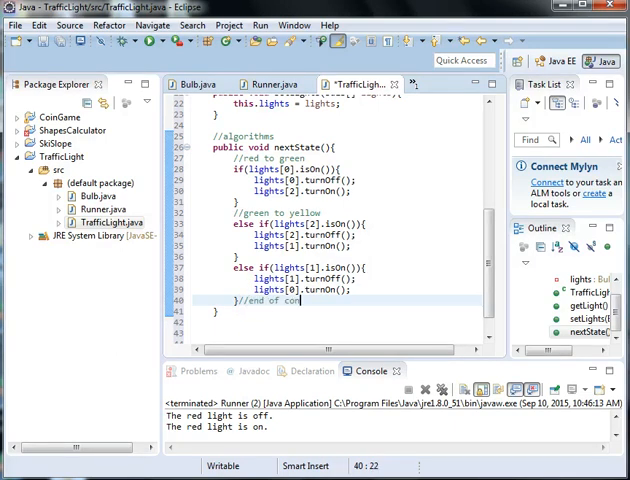
pyautogui.write('ditional')
pyautogui.click(342, 310)
pyautogui.write('//end of method')
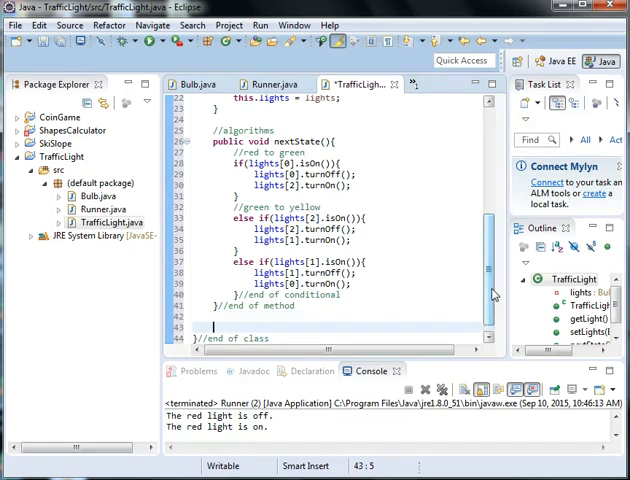
# - Declare public String toString() starting with String result = ""; and begin a for loop
pyautogui.write('public')
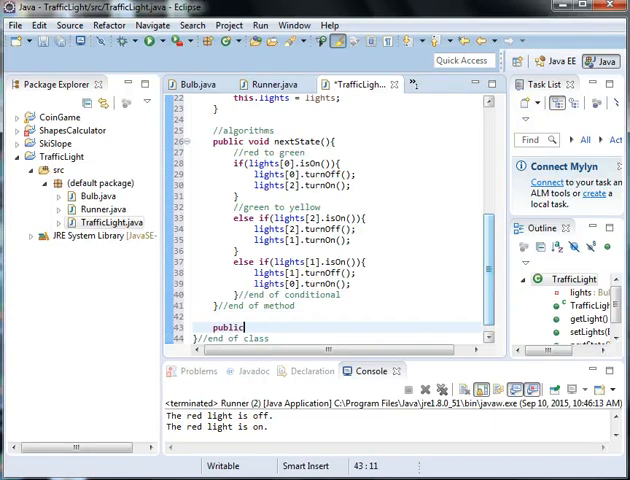
pyautogui.write('String tos')
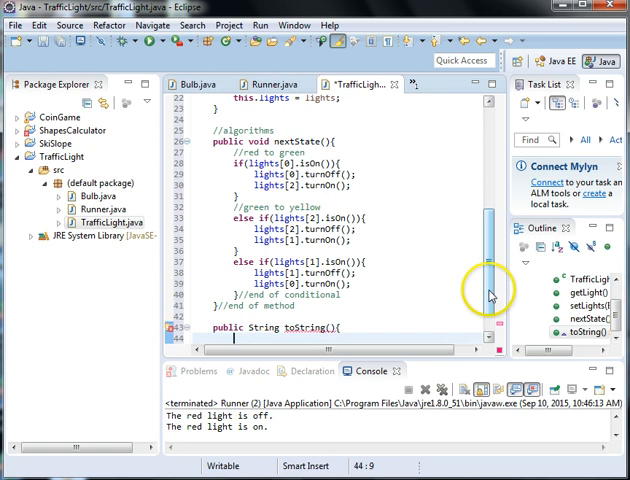
pyautogui.scroll(-3)
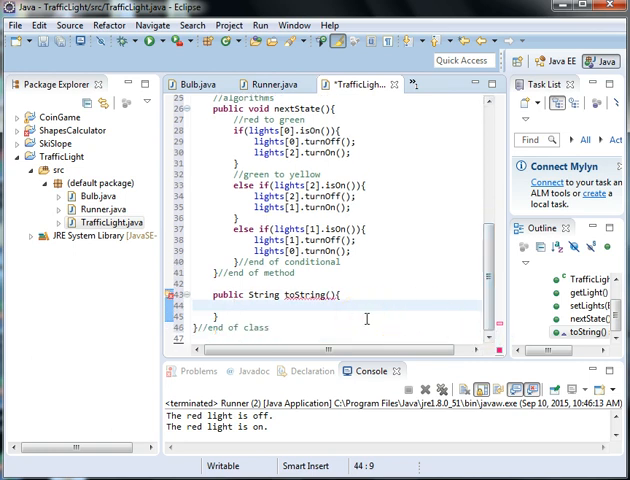
pyautogui.write('S')
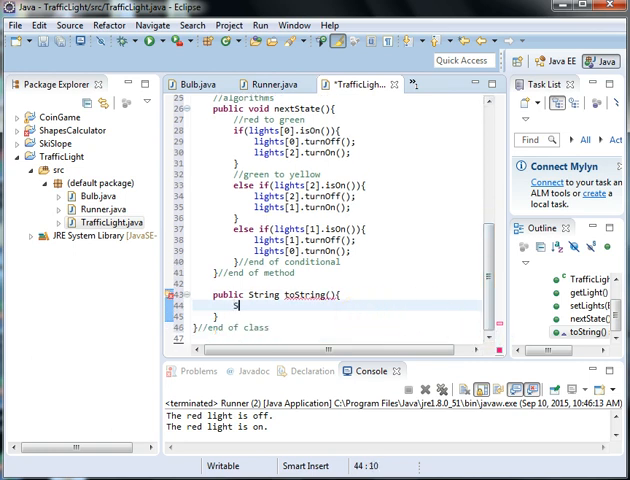
pyautogui.write('tri')
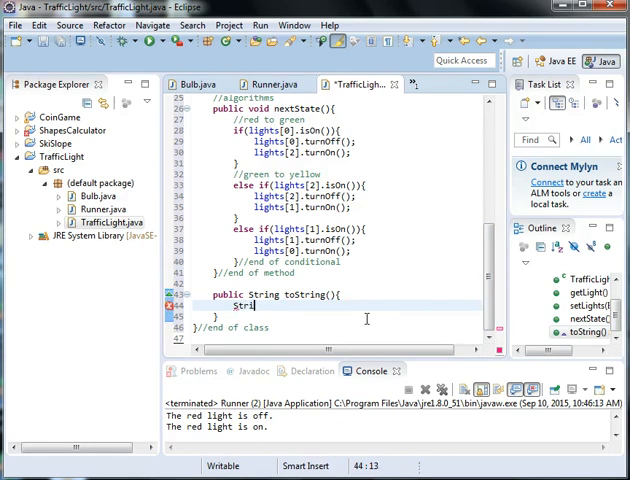
pyautogui.write('ng result')
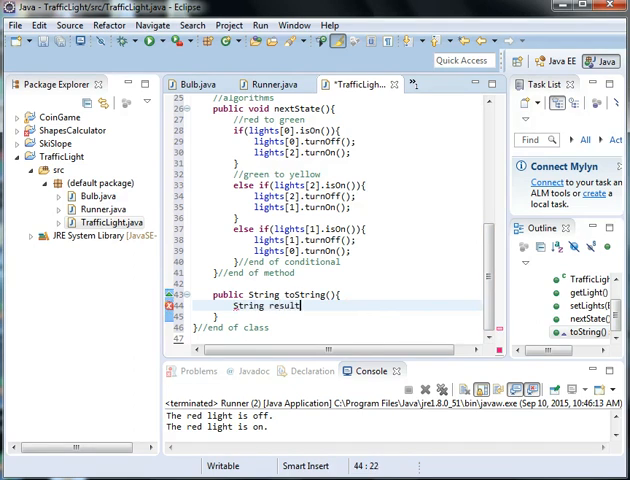
pyautogui.write('= "";')
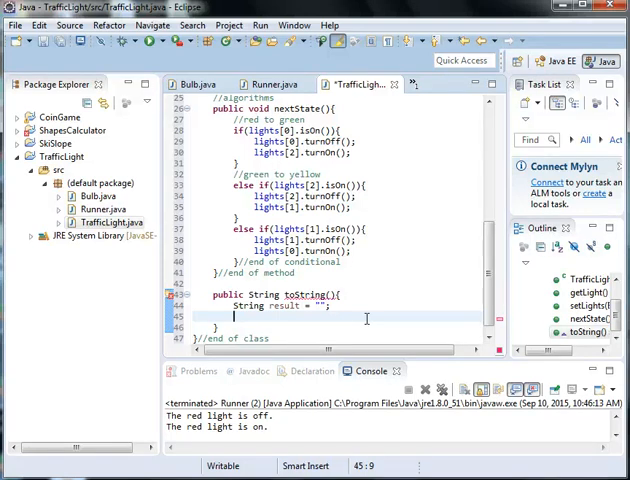
pyautogui.write('for')
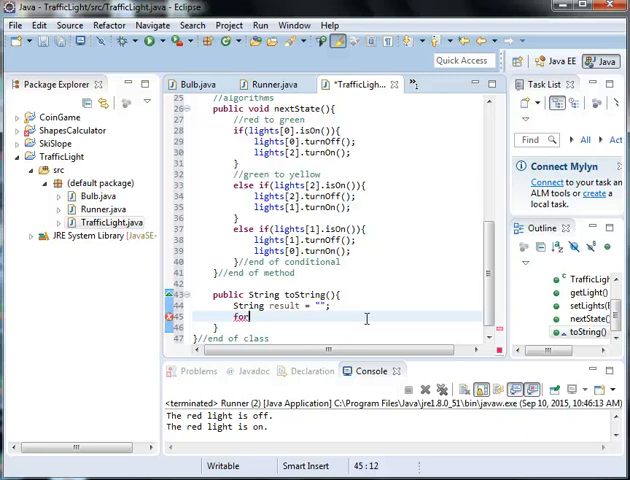
# - Write for(int k = 0; k < lights.length; k++){ } with //end of loop and //end of toString comments
pyautogui.write('(int k)')
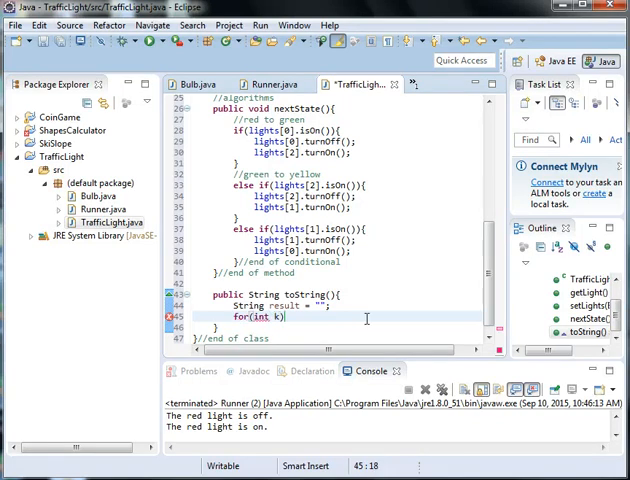
pyautogui.write('= 0;')
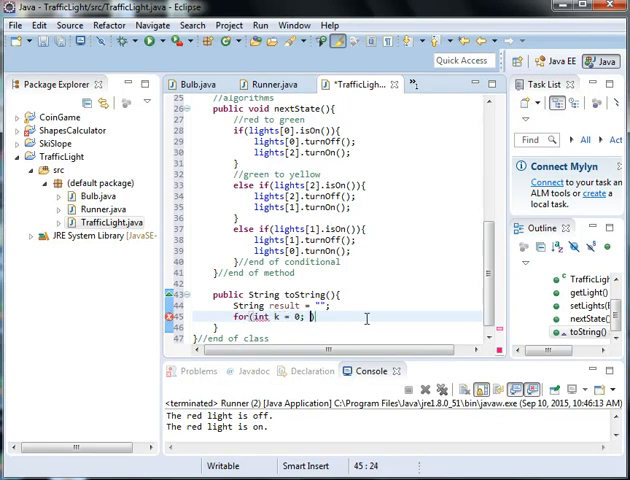
pyautogui.write('k <')
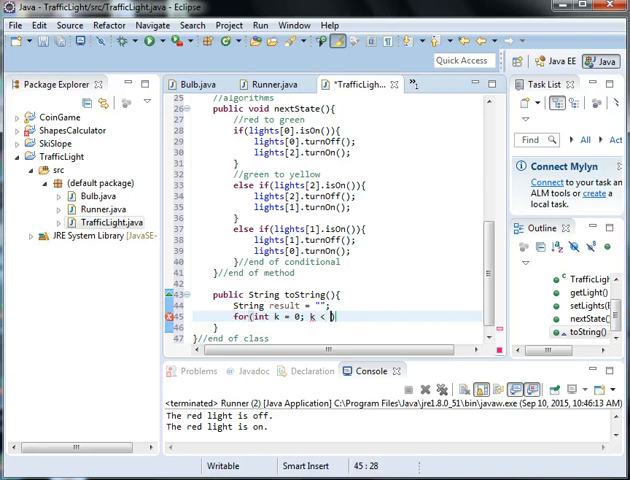
pyautogui.write('lights.')
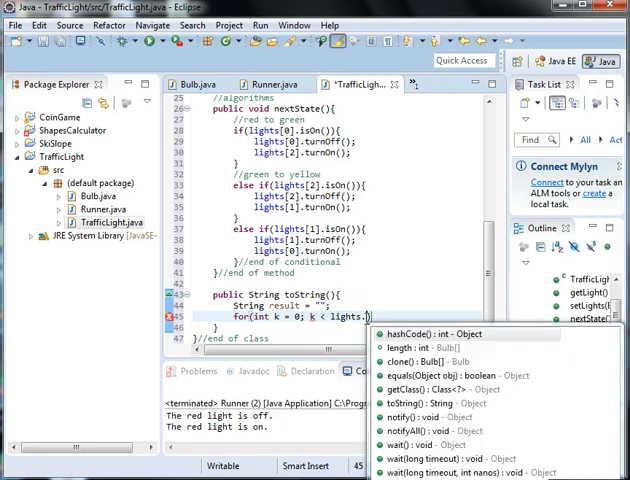
pyautogui.write('length; k')
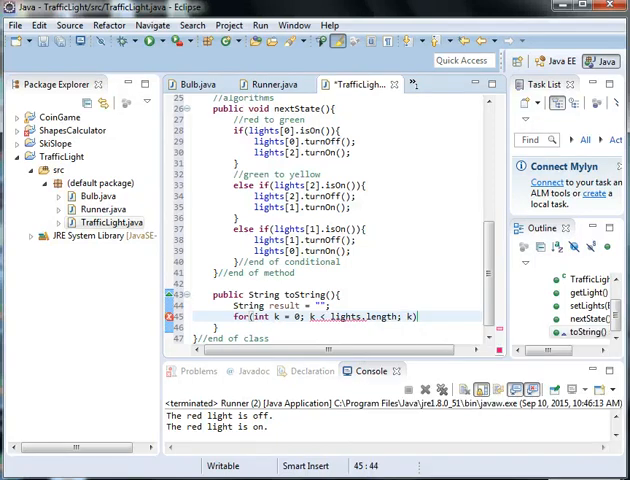
pyautogui.write('++){')
pyautogui.write('}//end of')
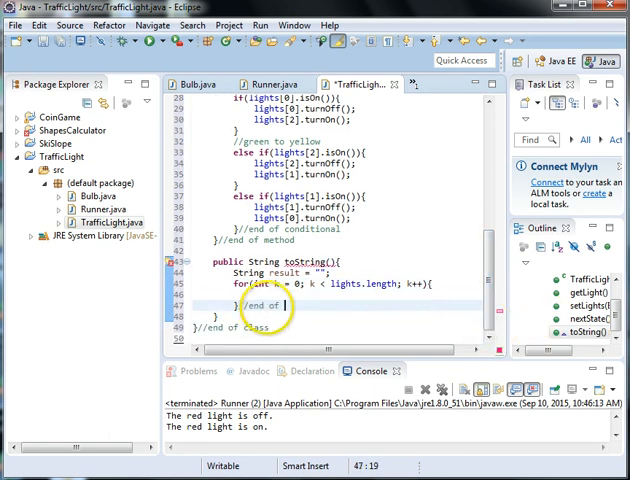
pyautogui.write('loop')
pyautogui.click(342, 316)
pyautogui.write('//end o')
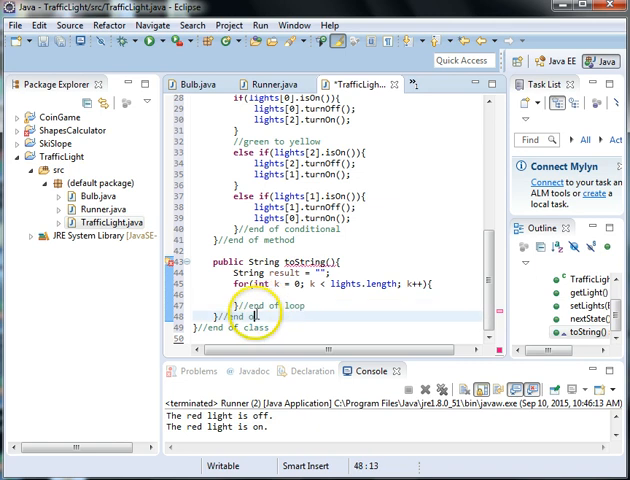
pyautogui.write('toString')
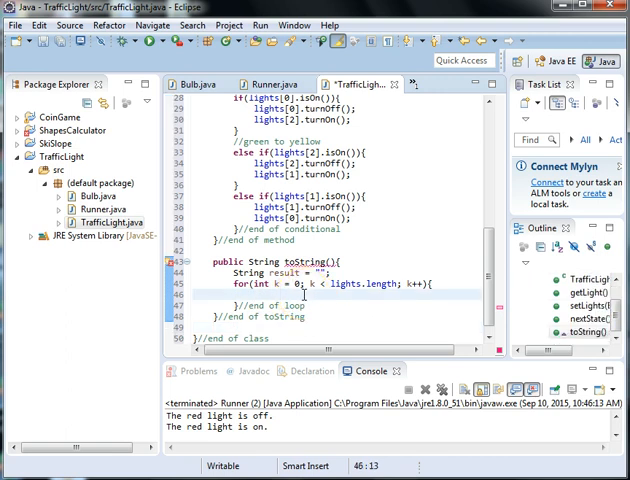
# - Append "Bulb " + (k + 1) + " is " + lights[k].getColorName() + " and " + lights[k].toString().toLowerCase() to result
pyautogui.write('re')
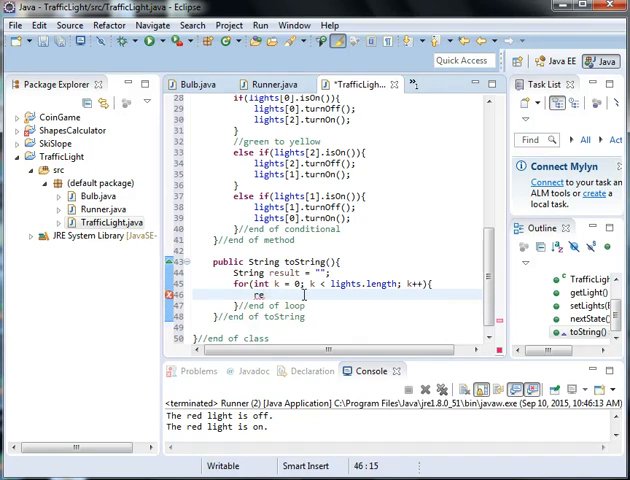
pyautogui.write('sult +=')
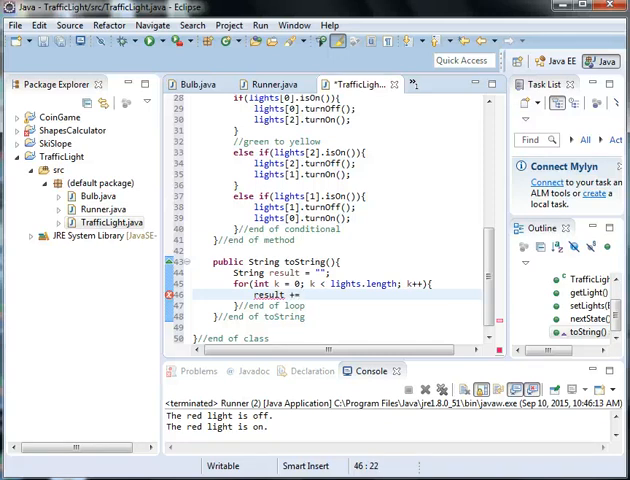
pyautogui.write('"Bulb"')
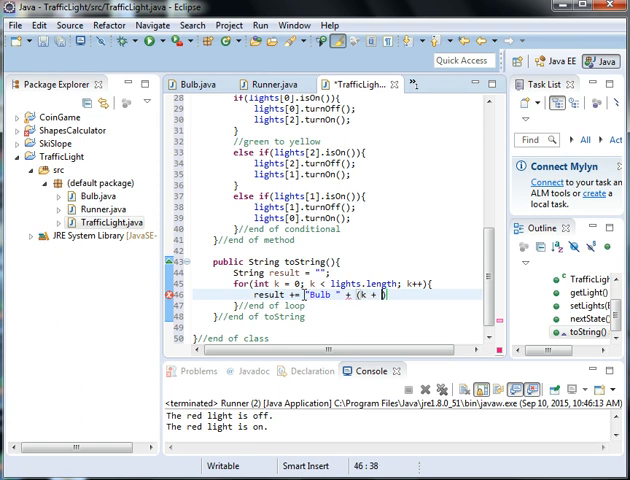
pyautogui.write('1)')
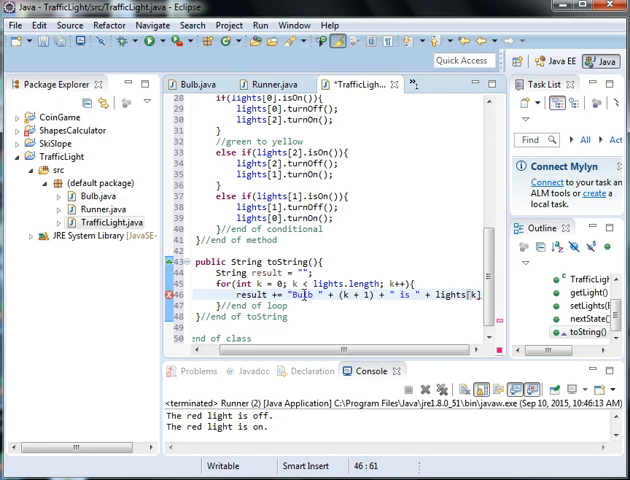
pyautogui.write('.getCo')
pyautogui.write('" and " +')
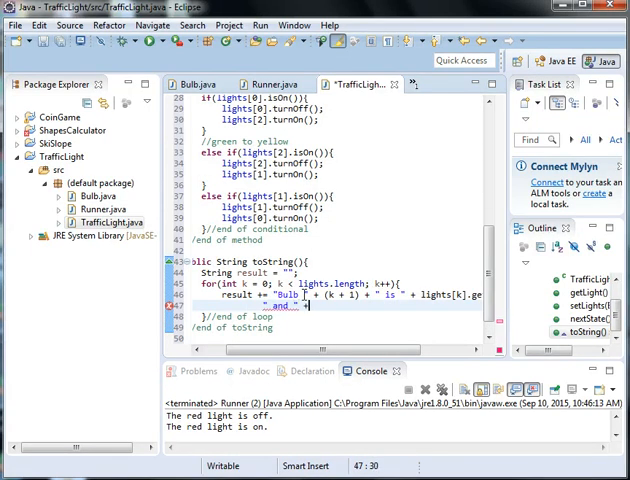
pyautogui.write('lights')
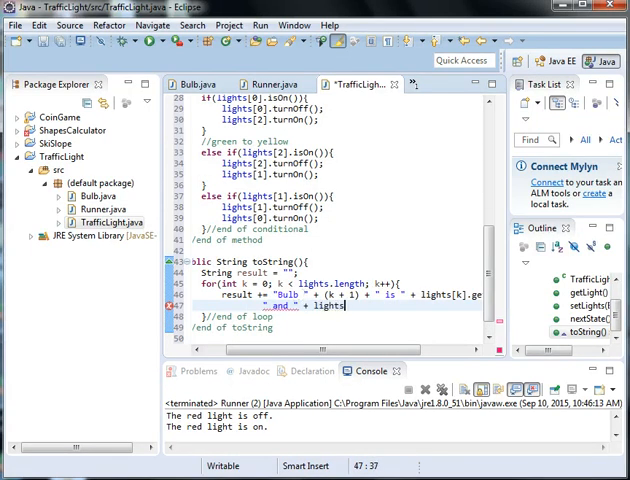
pyautogui.write('[k].toString()')
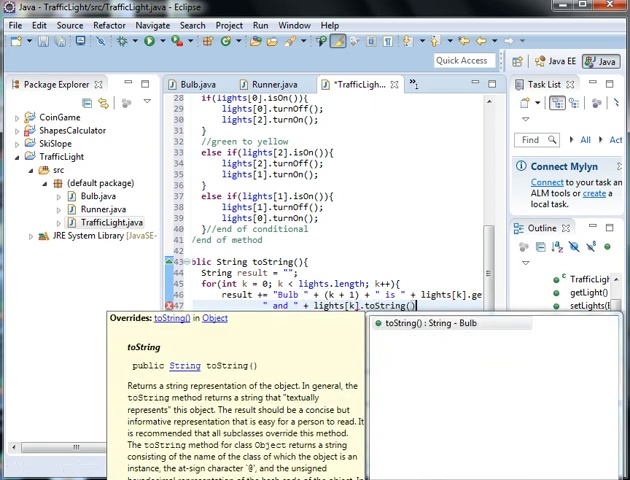
pyautogui.write('.toLowerCase() + "')
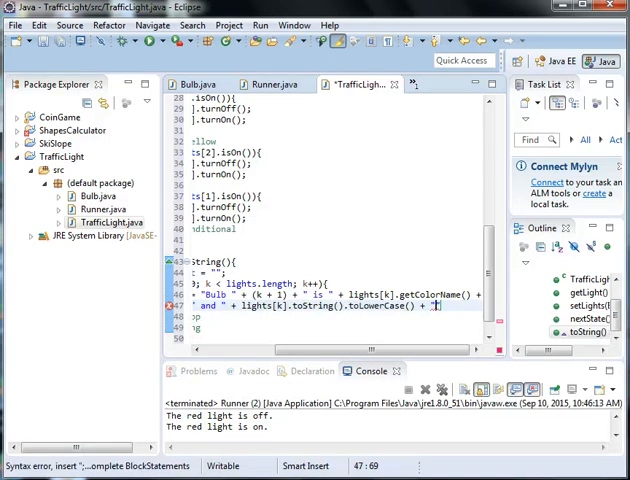
pyautogui.write('\\n')
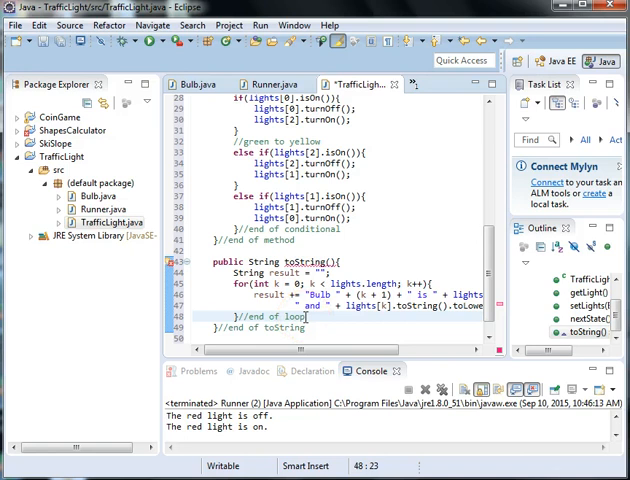
# - End toString with return result; and scroll through the class to review it
pyautogui.write('return result;')
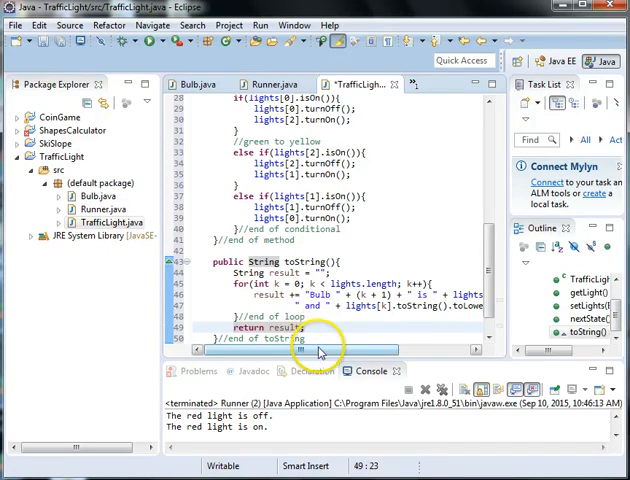
pyautogui.scroll(-3)
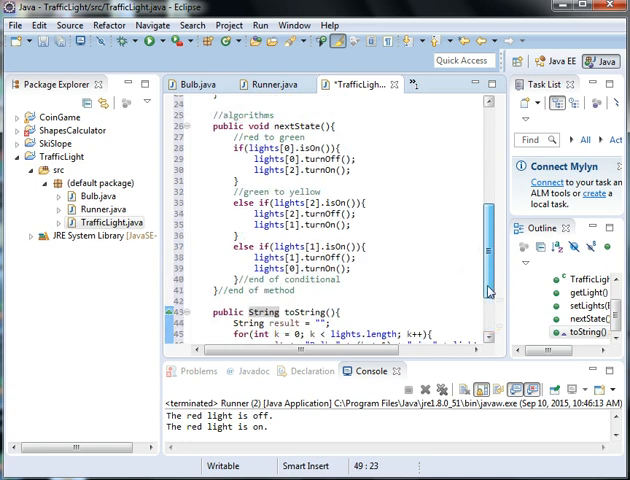
pyautogui.scroll(-3)
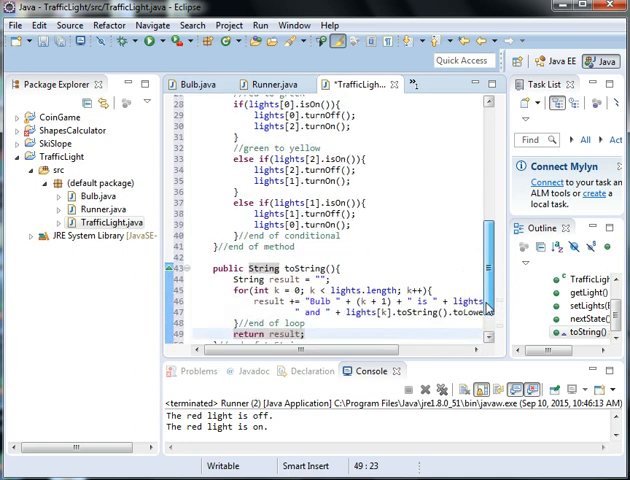